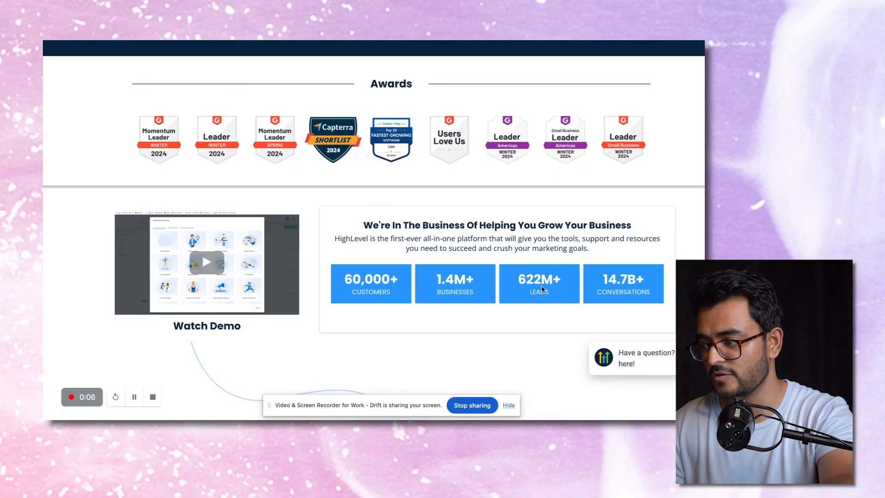
mouse_move(426, 269)
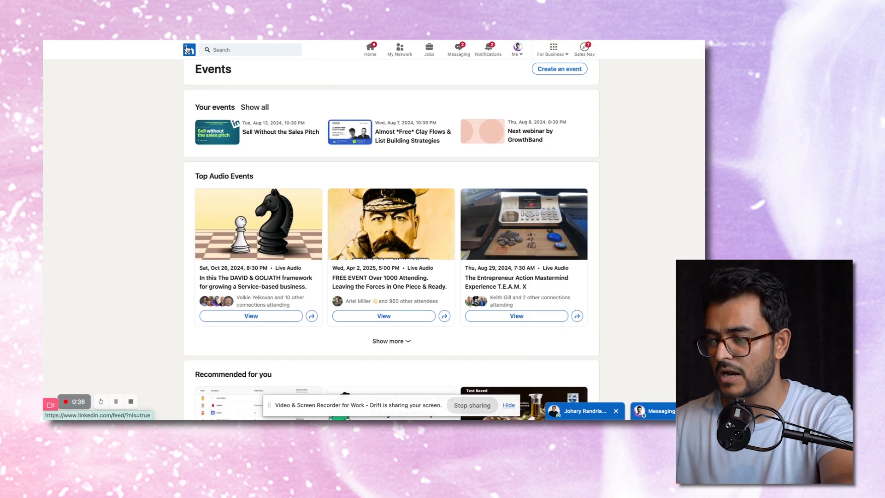
Switch the LinkedIn search results to People.
click(370, 48)
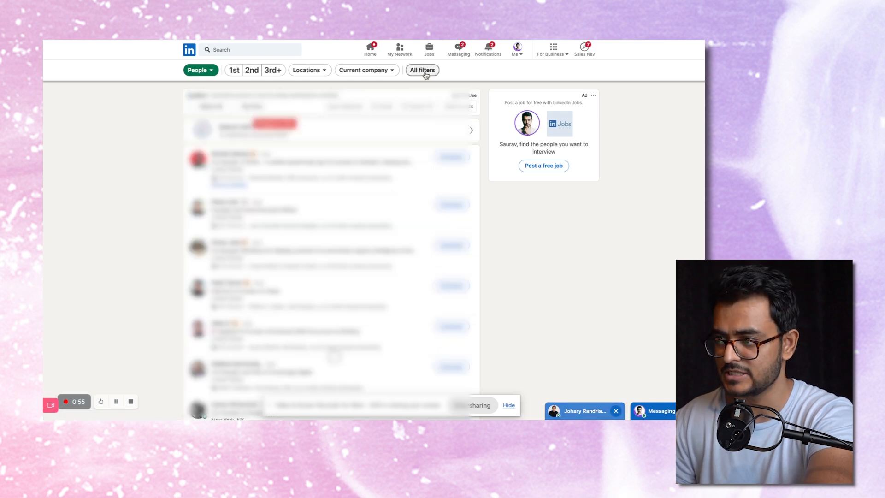
Filter people to title CMO, Software Development industry, location California.
click(421, 69)
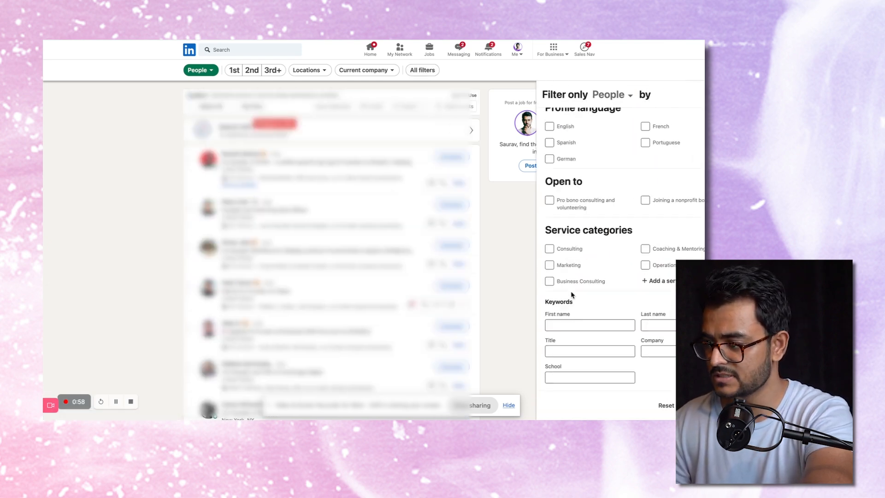
text(CMO)
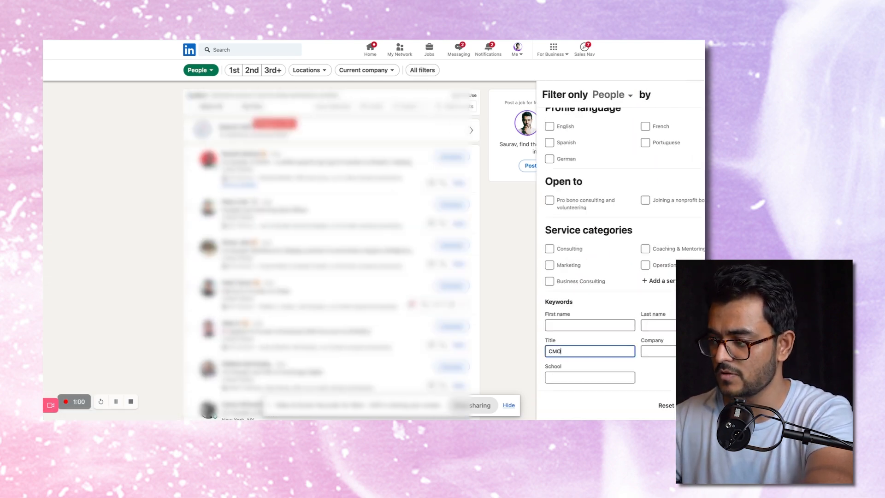
scroll(up, 3)
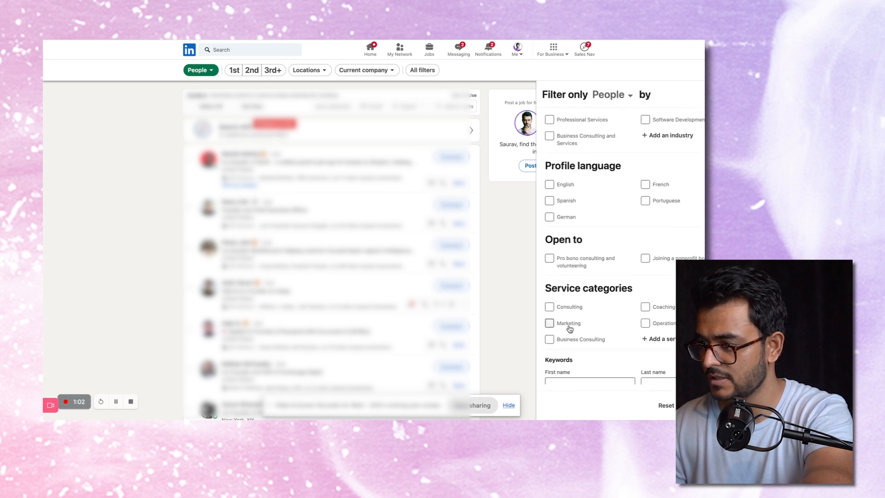
scroll(up, 3)
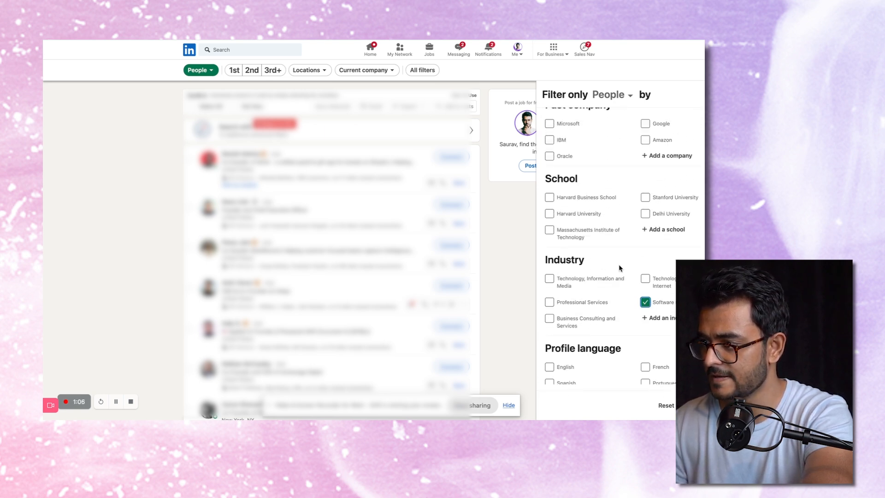
scroll(up, 3)
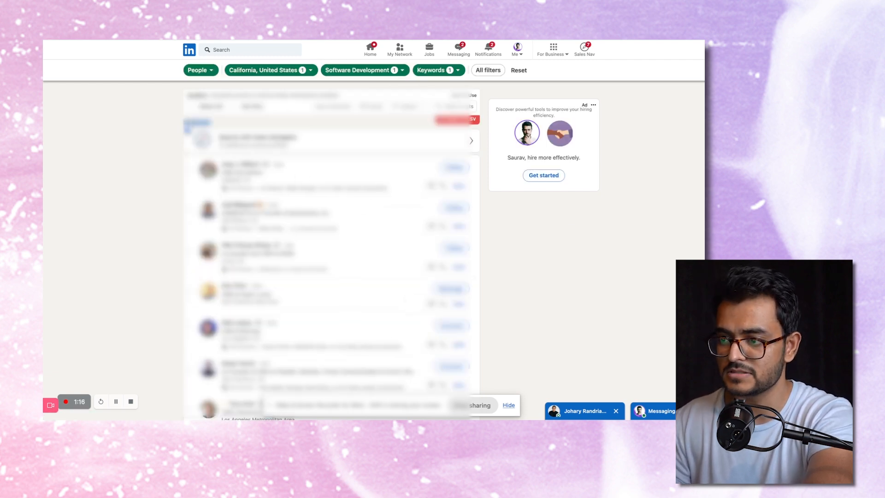
Scroll through the filtered LinkedIn results before moving to SalesRobot Campaigns.
scroll(down, 3)
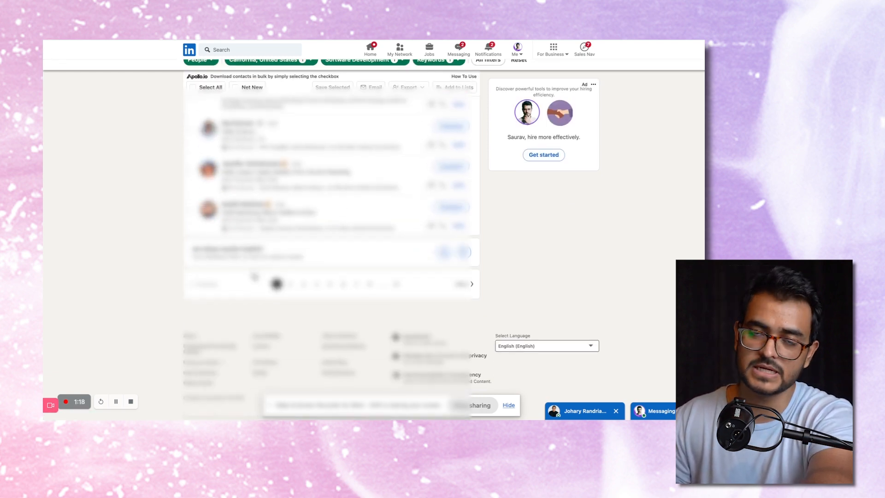
scroll(up, 3)
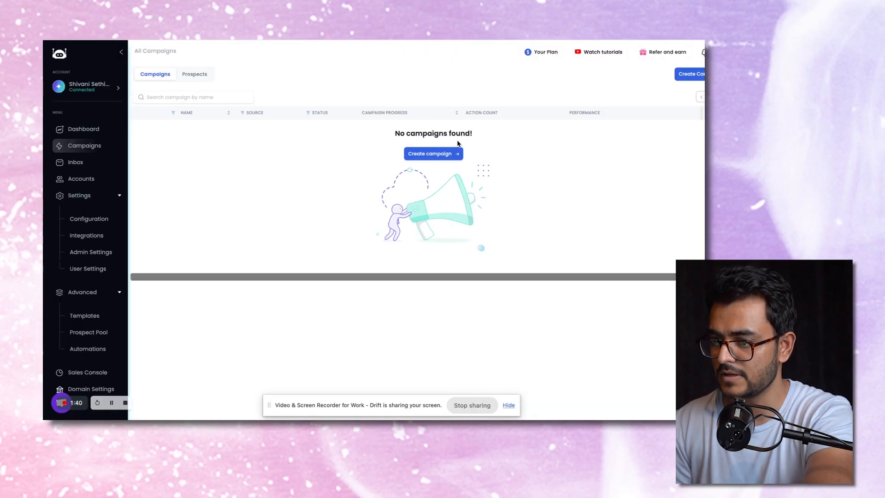
Start a new SalesRobot campaign using the advanced manual setup.
click(433, 153)
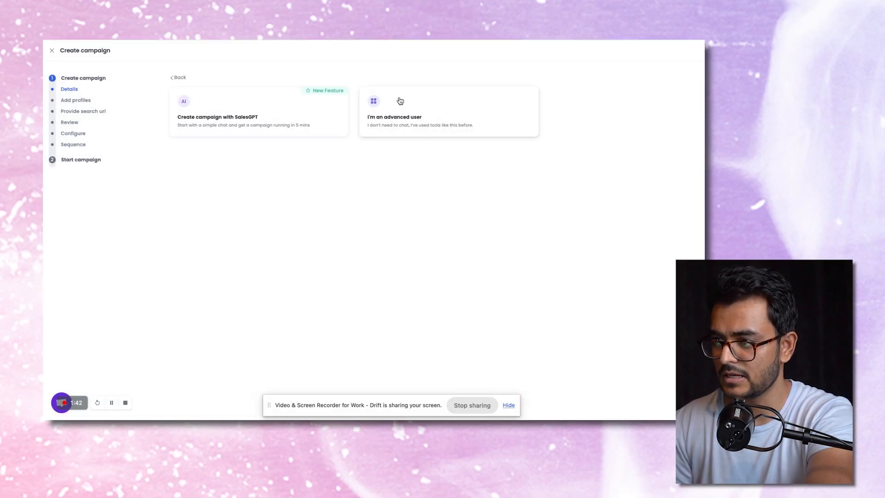
mouse_move(303, 125)
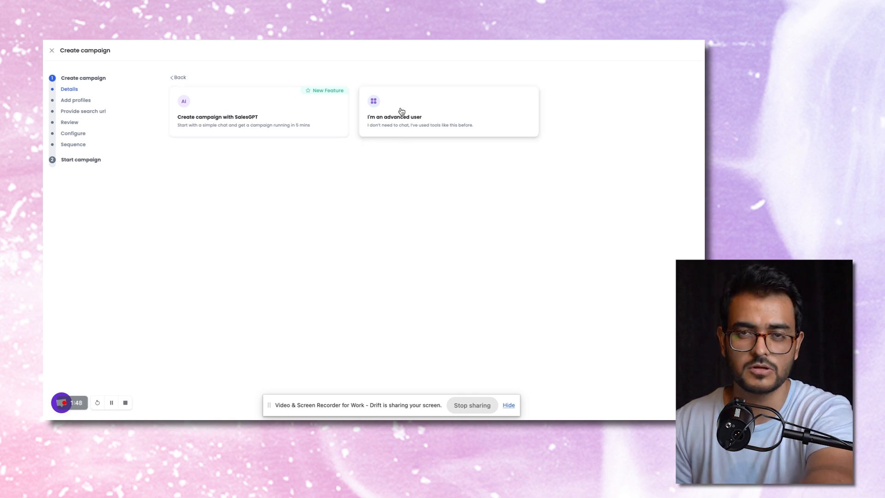
mouse_move(426, 111)
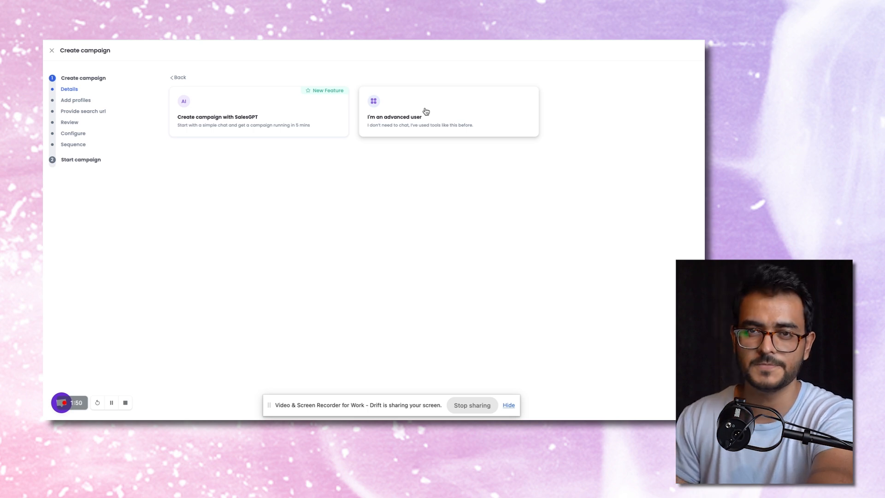
click(447, 111)
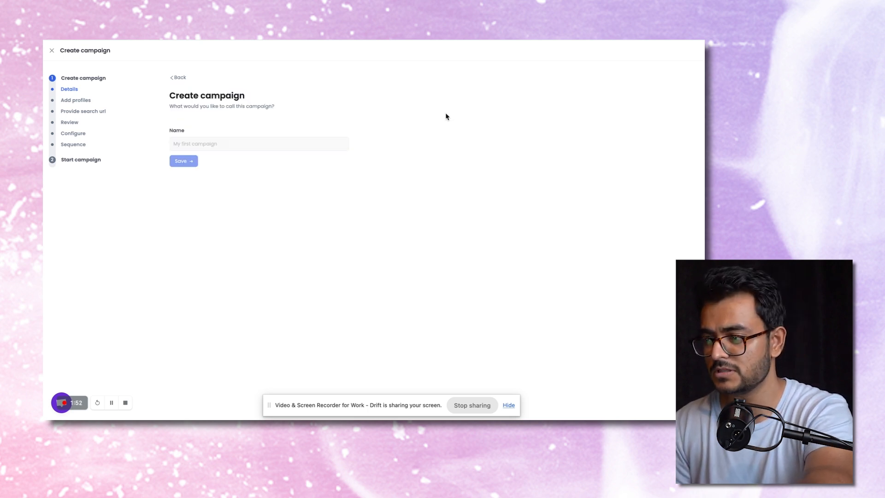
Name the campaign 'CMOs | Tech | California' and save it.
click(258, 144)
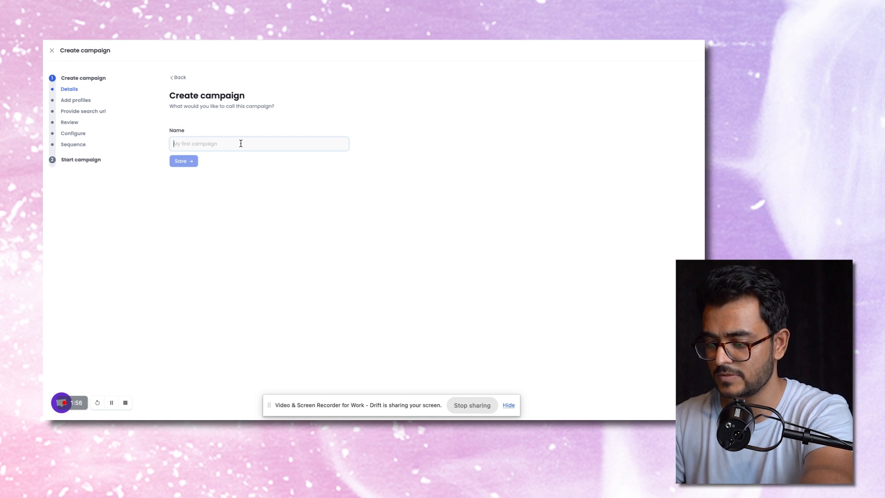
text(CMOs)
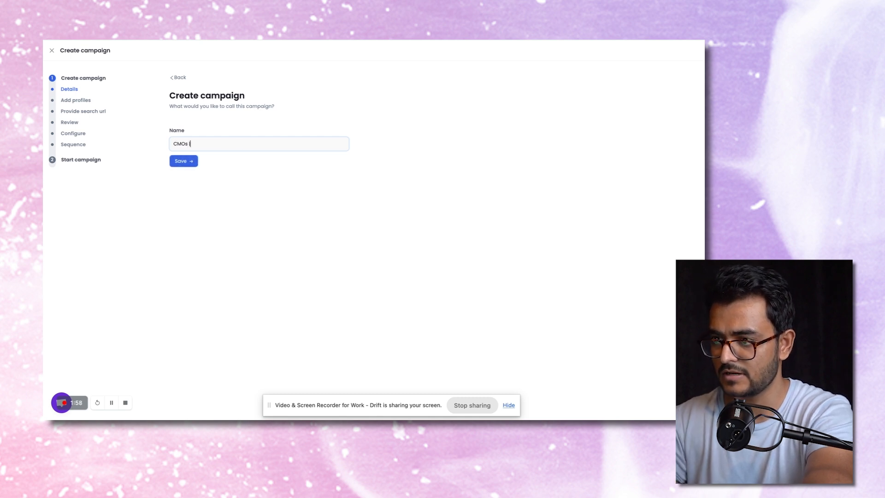
text(| Tech | Californi)
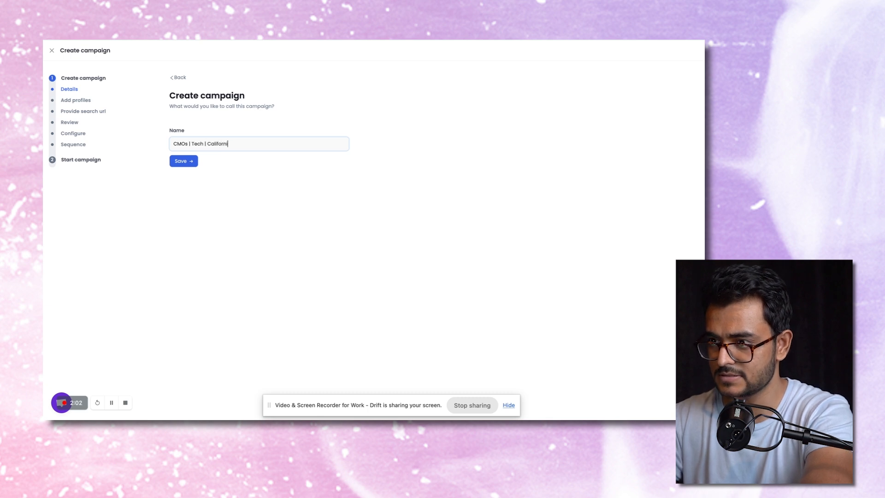
click(183, 160)
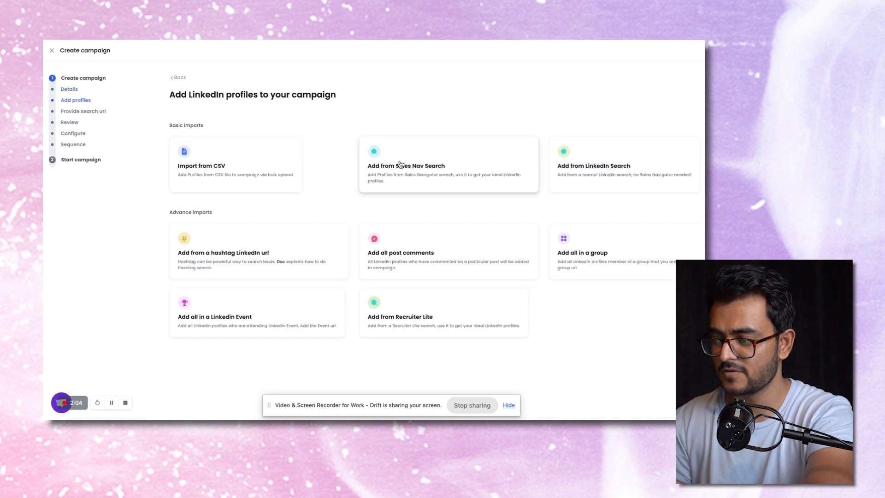
mouse_move(610, 163)
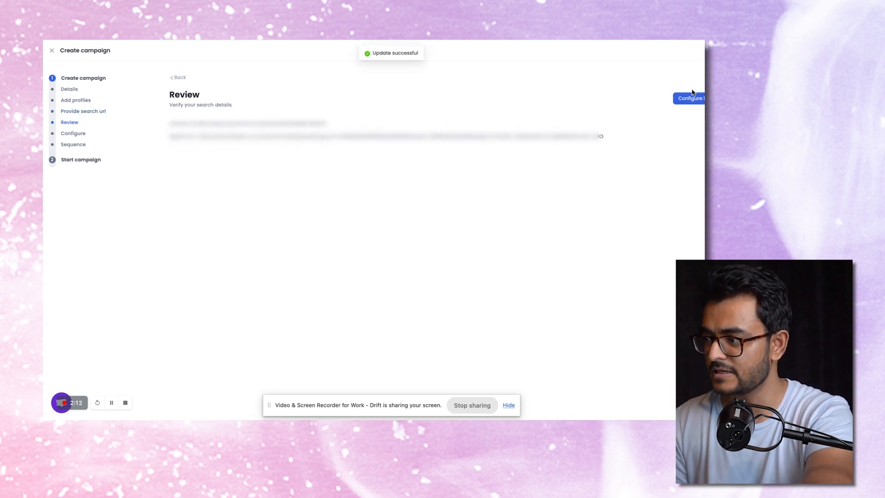
Move past the search review and save the campaign settings to reach sequence steps.
click(689, 98)
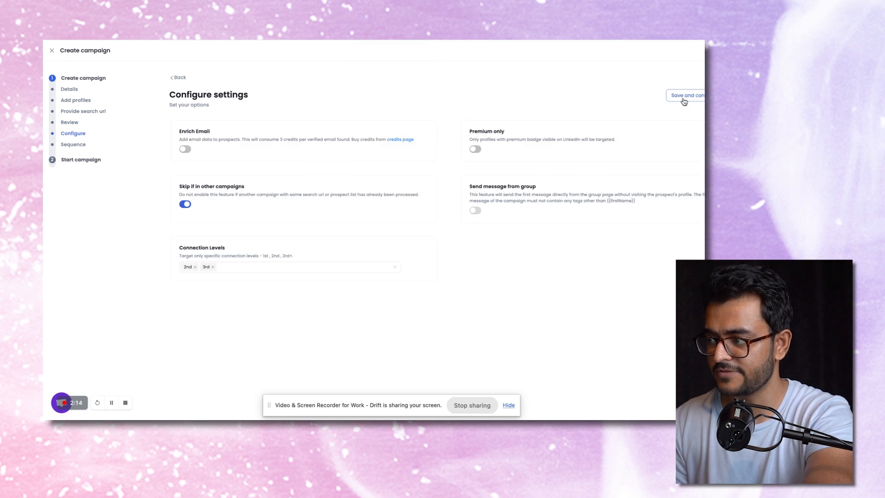
click(685, 95)
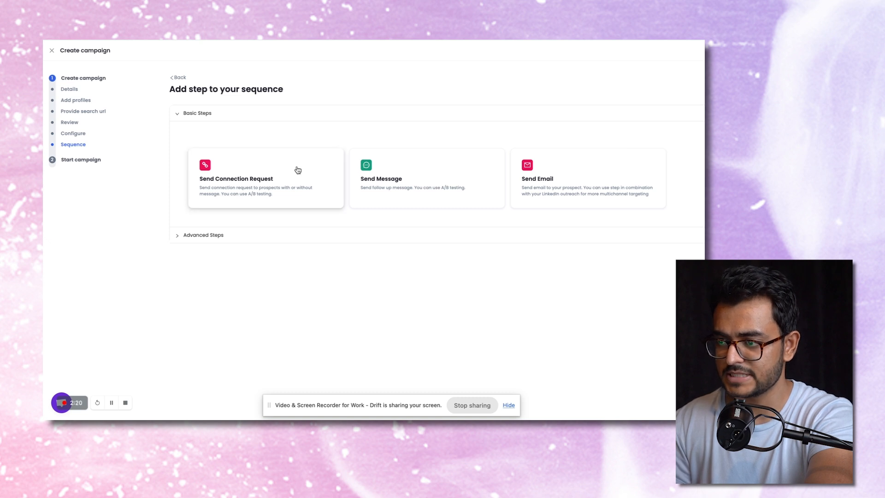
Add a connection request step saying 'Hi {{firstName}}, look forward to connecting!'.
click(426, 178)
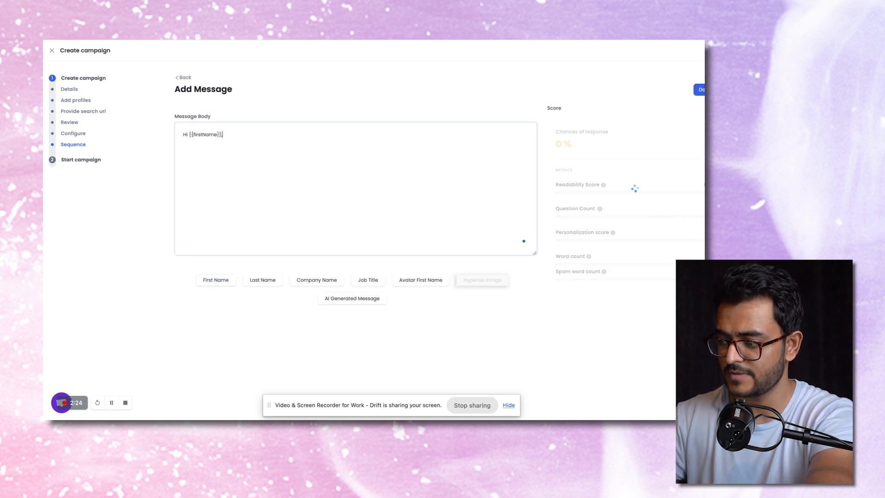
text(, ;o)
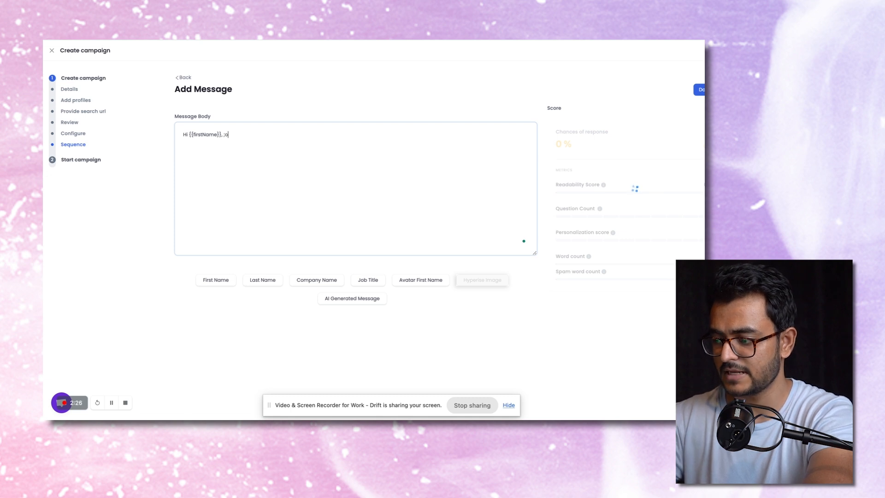
text(look f)
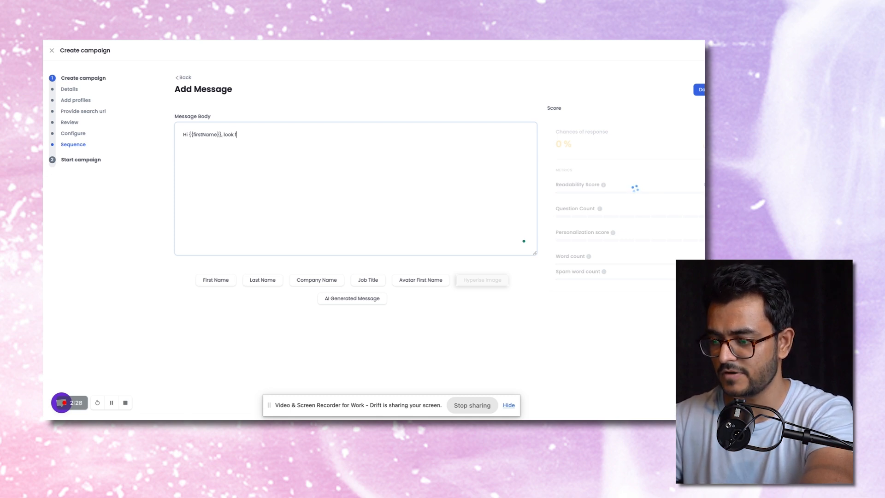
text(orward to)
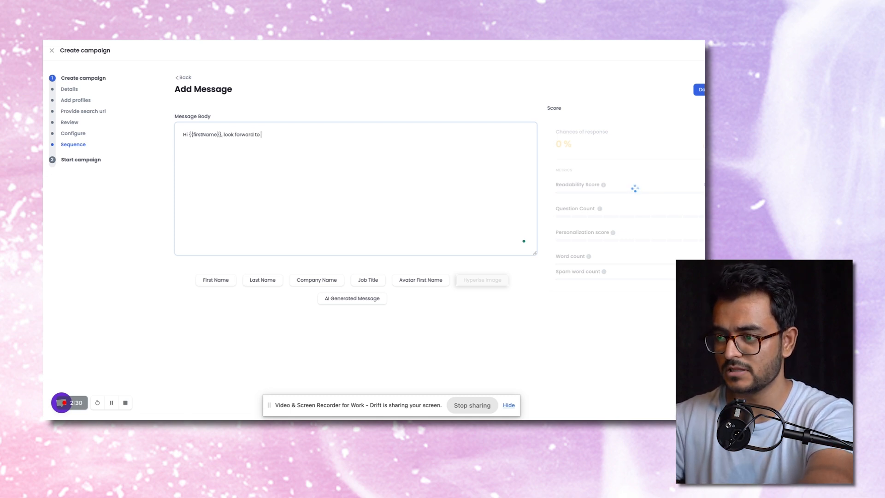
text(connecting!)
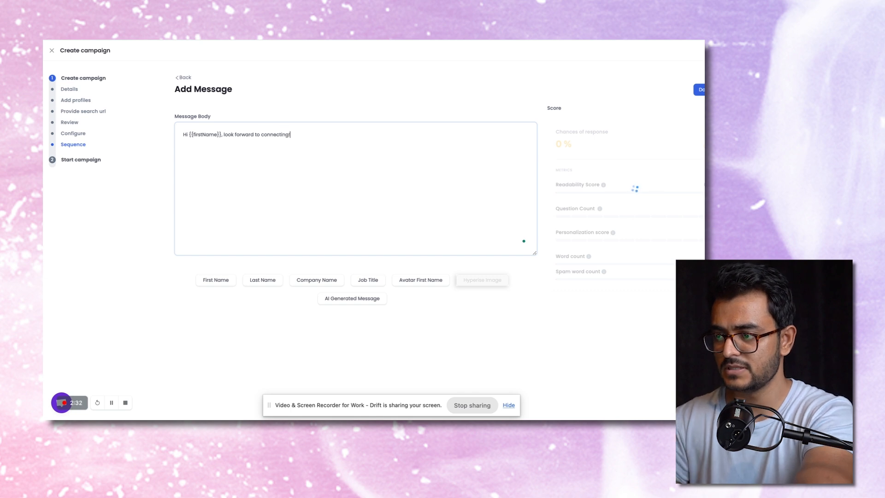
Set Step 1's delay to 0 days and 0 hours and update it.
click(700, 89)
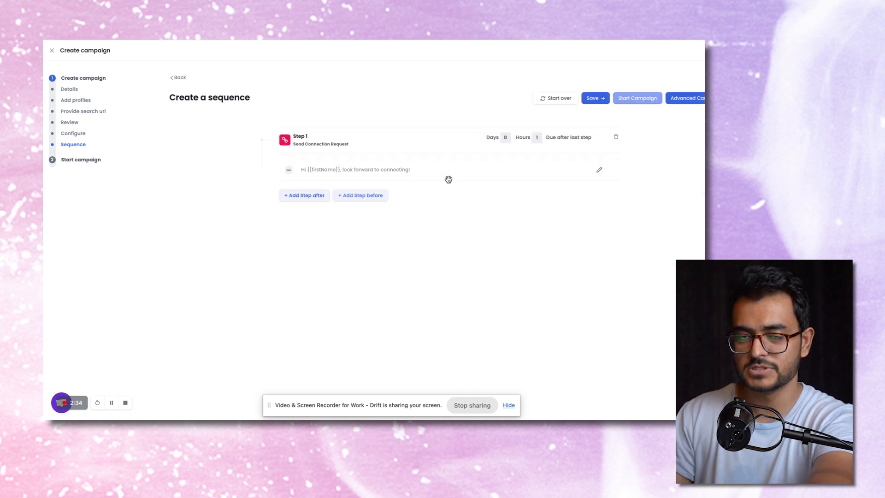
click(521, 138)
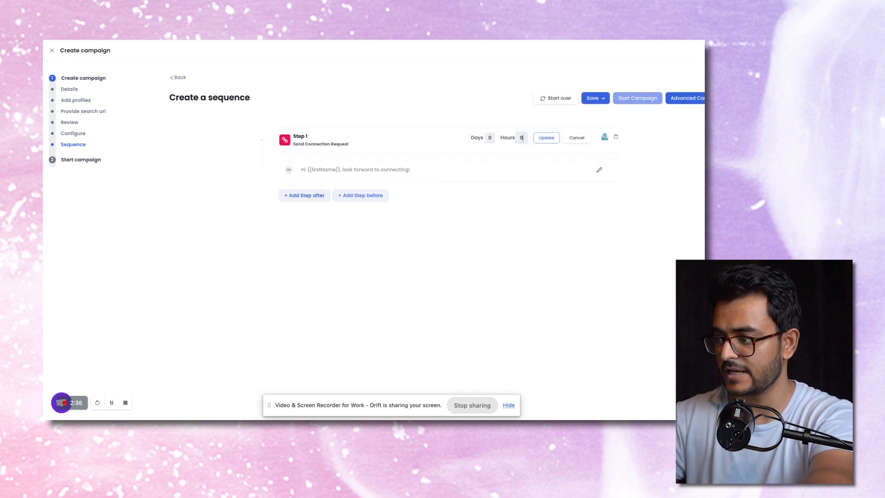
click(545, 138)
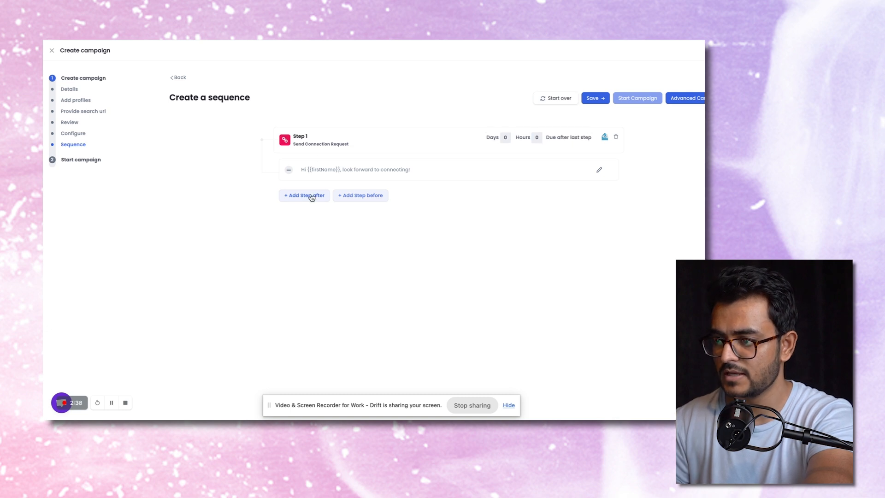
Add Step 2 message greeting {{firstName}} and noting their blogs aren't SEO optimized yet.
click(599, 170)
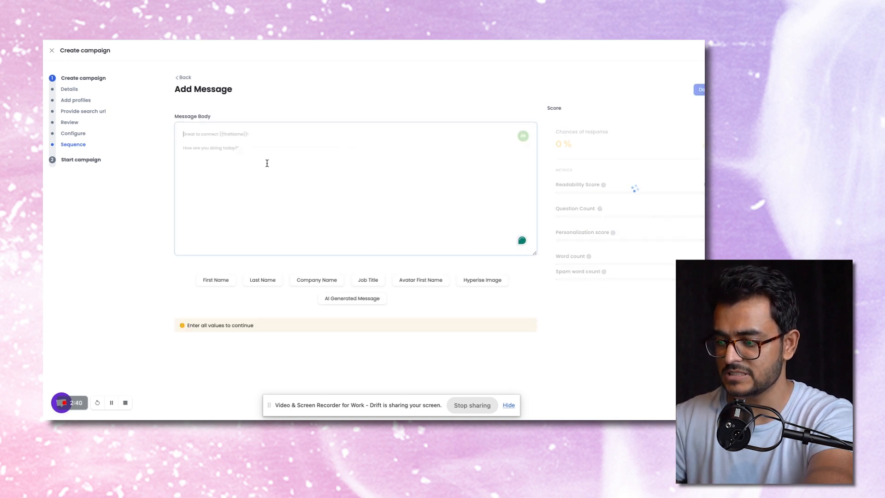
click(214, 280)
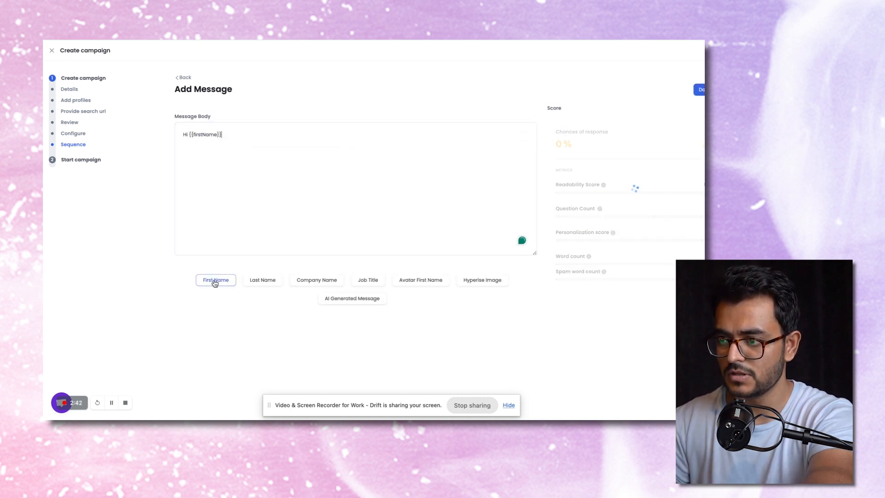
text(,)
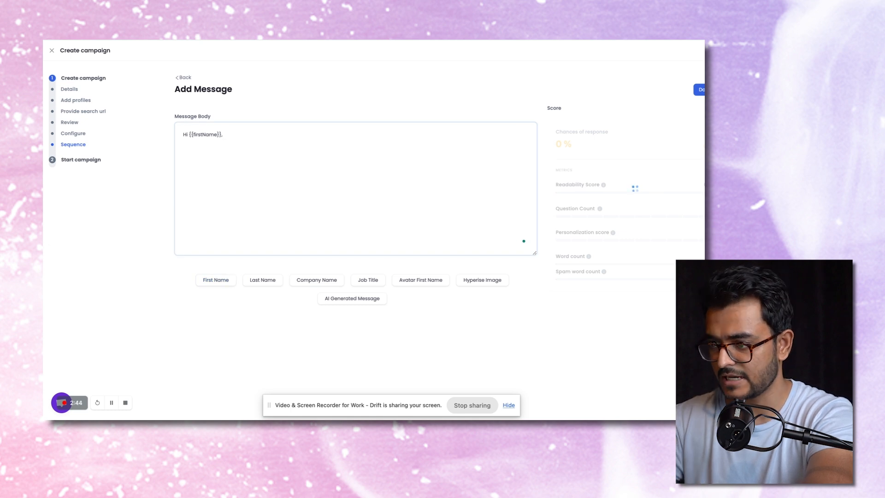
text(I was)
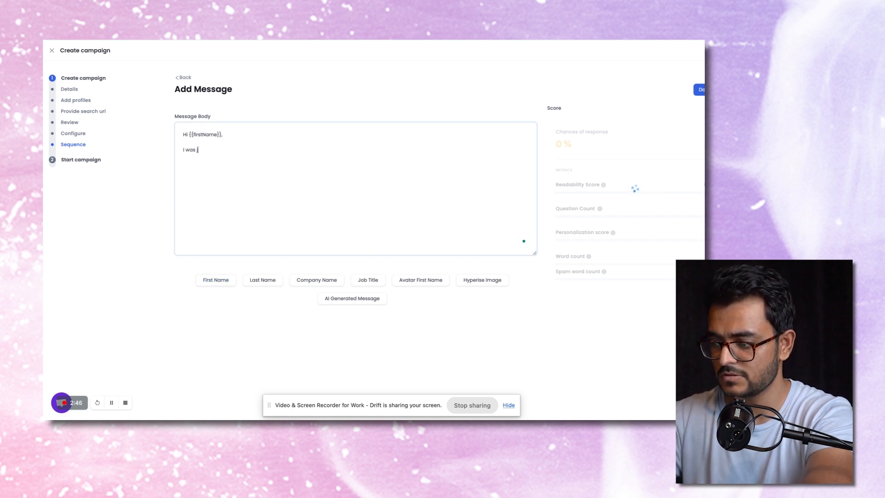
text(just on you)
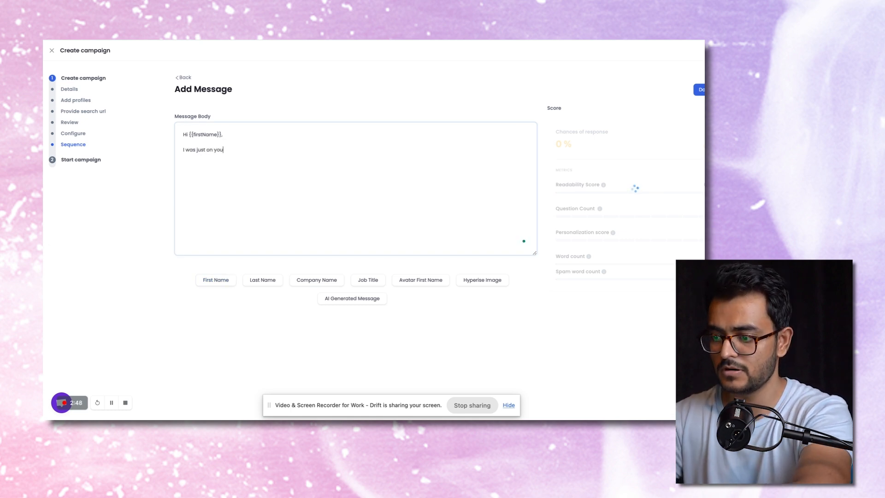
text(r website and n)
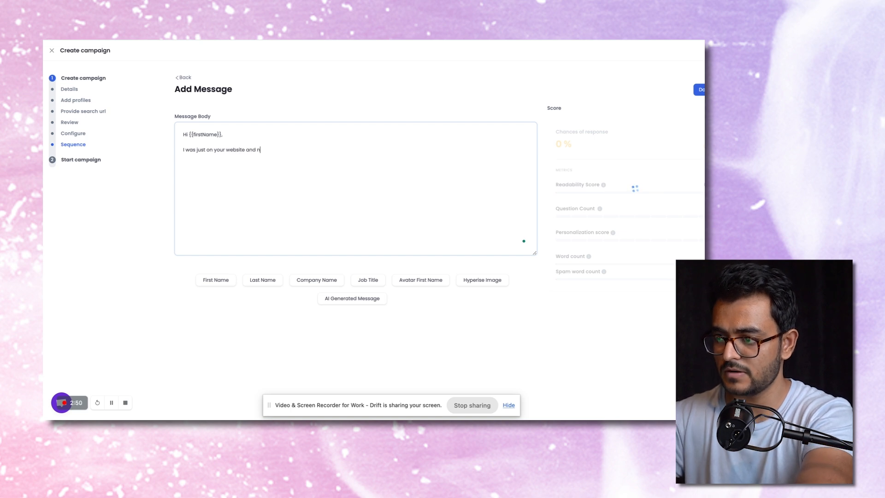
text(oticed that you don't have)
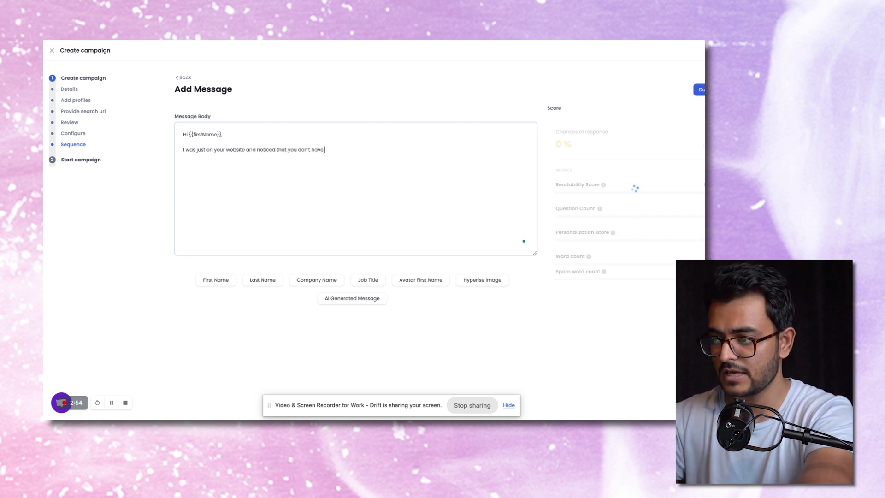
text(your b)
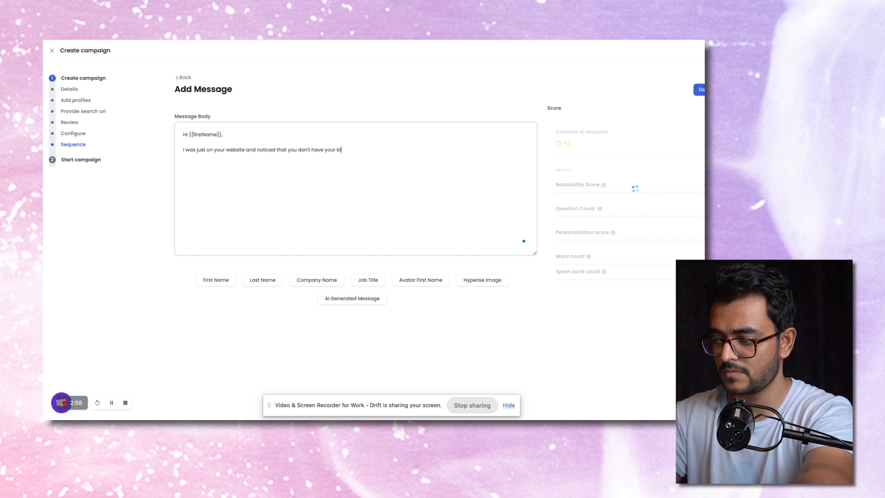
text(logs SEO optimized)
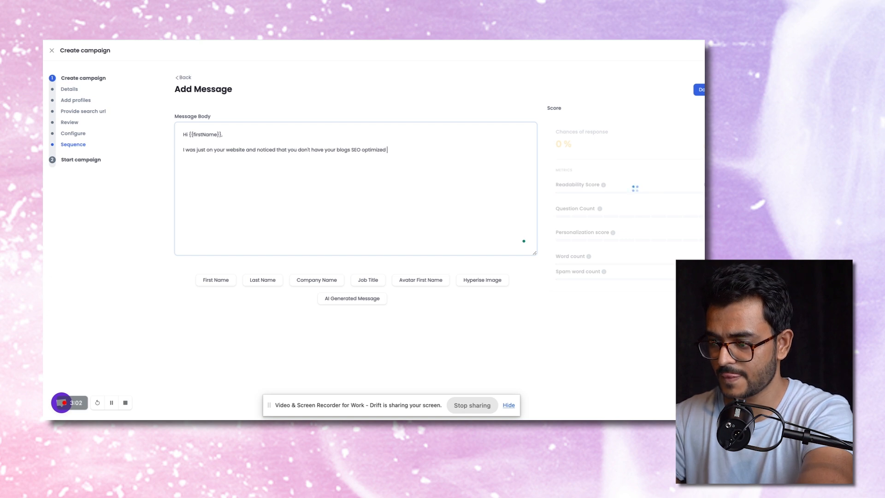
Finish the message offering a free guide on how to optimize blogs for SEO.
text(yet.)
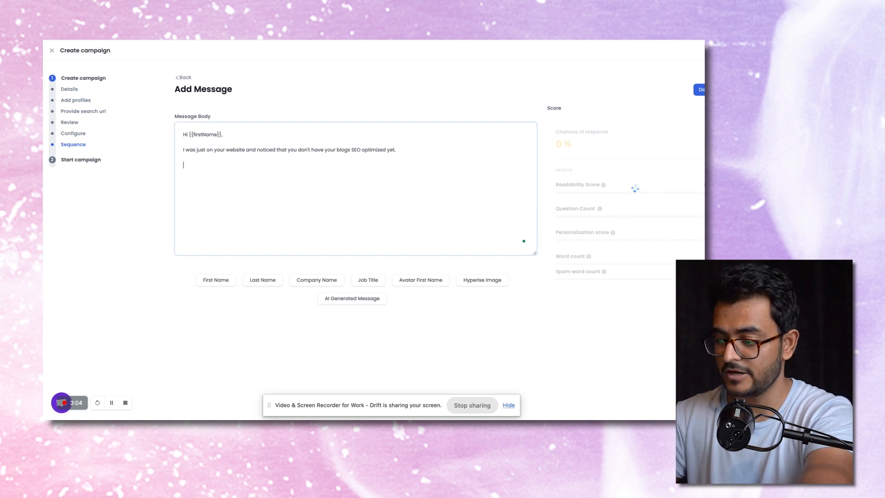
text(Mind if I send)
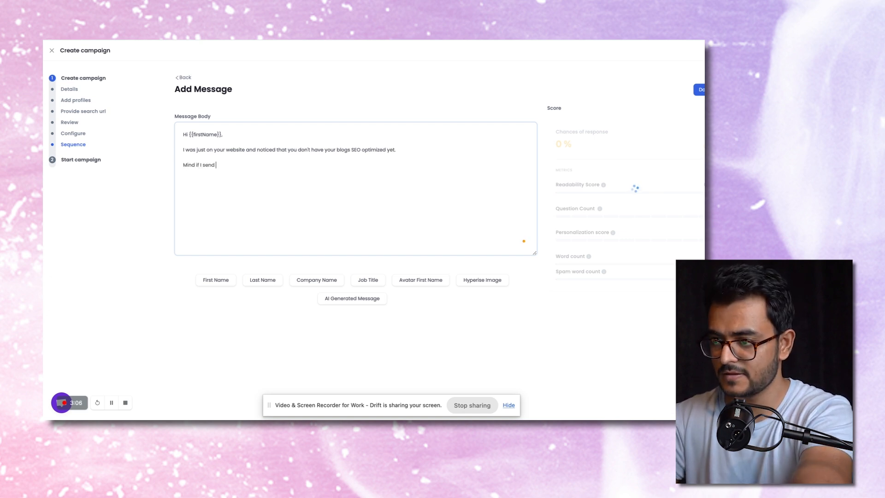
text(you a free)
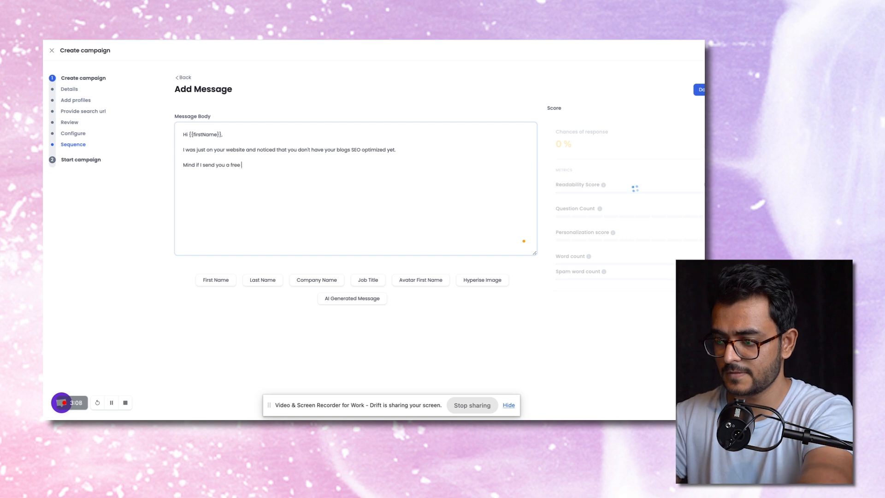
text(guide on how to opt)
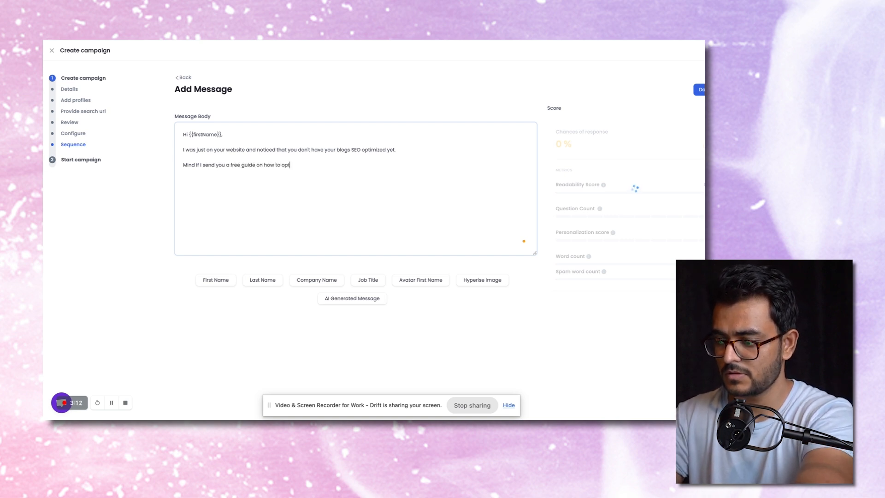
text(imize blogs in 2024)
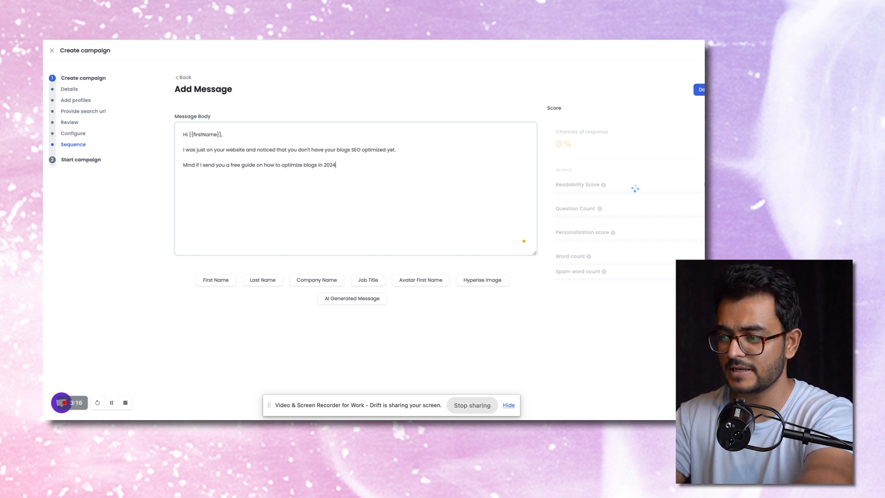
text(?)
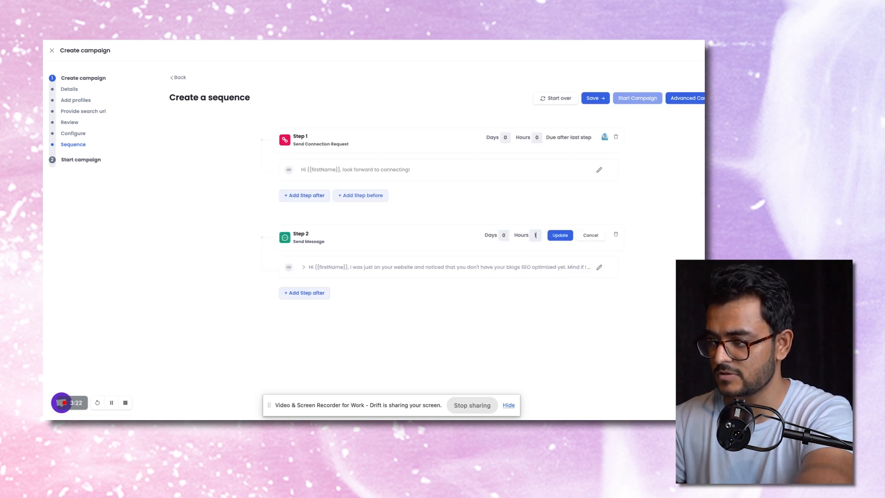
Add Step 3 message 'Still open to getting that guide?', save the sequence and delete the campaign.
click(303, 293)
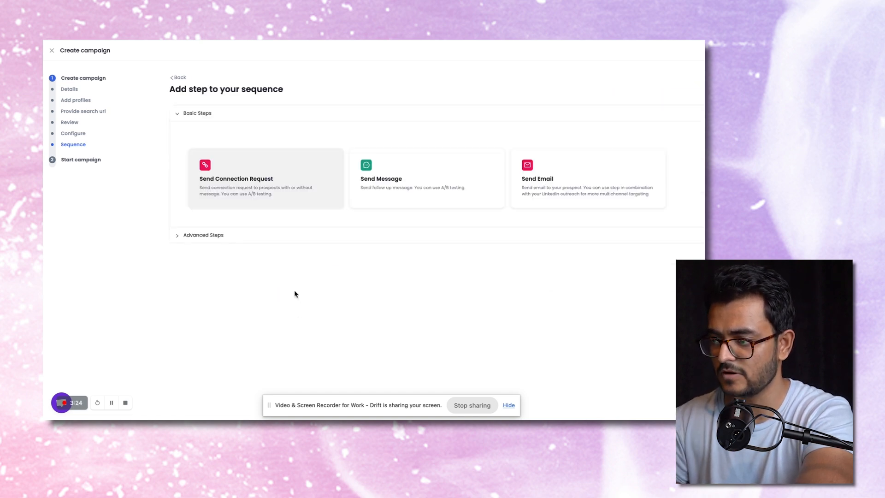
click(426, 177)
text(Still open to ge)
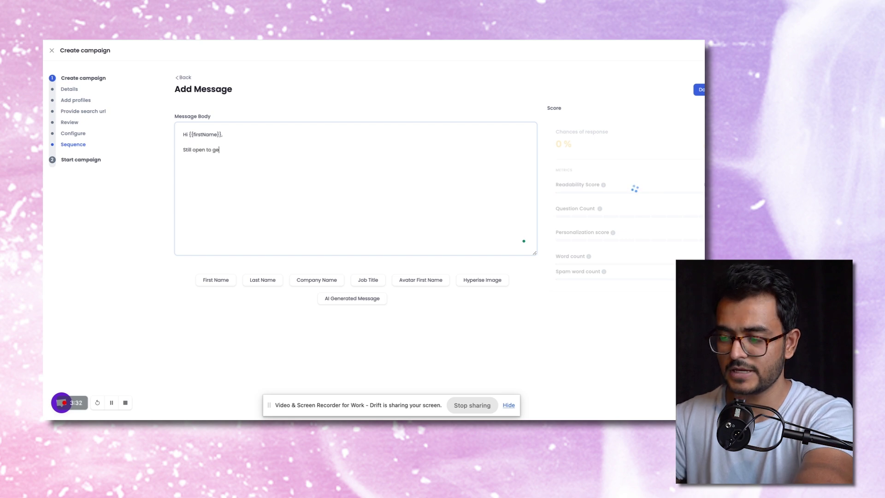
text(tting that)
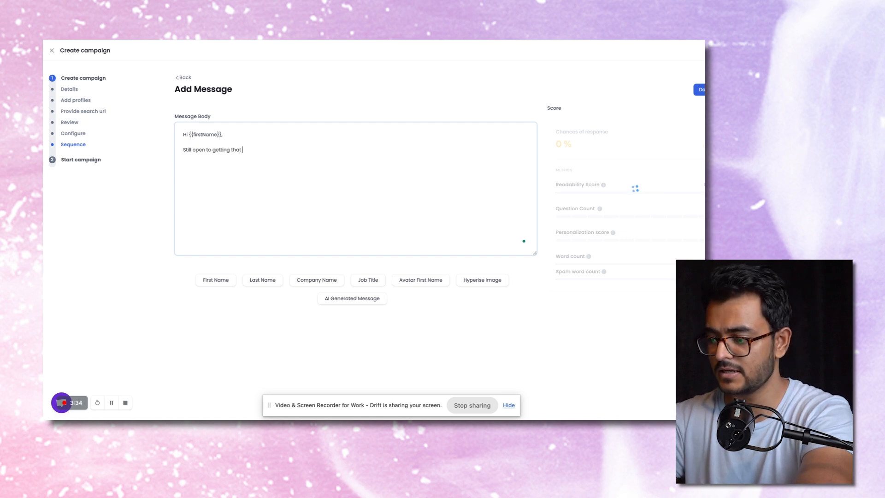
text(guide?)
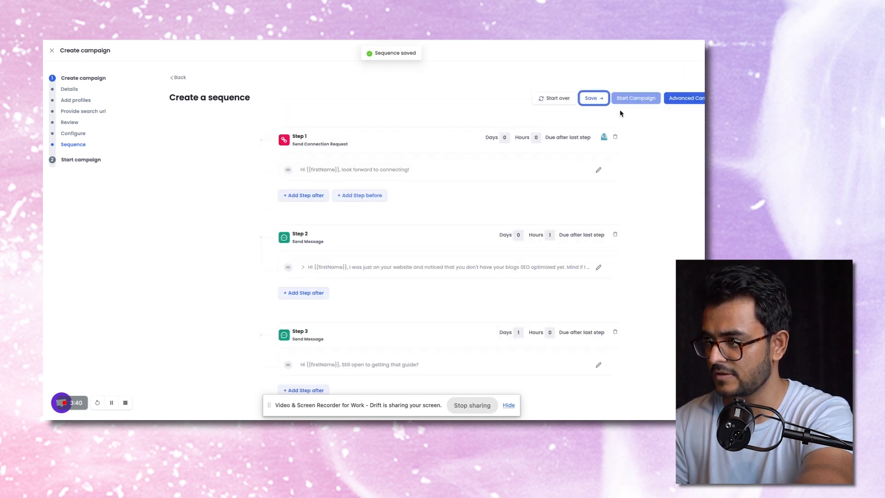
click(635, 97)
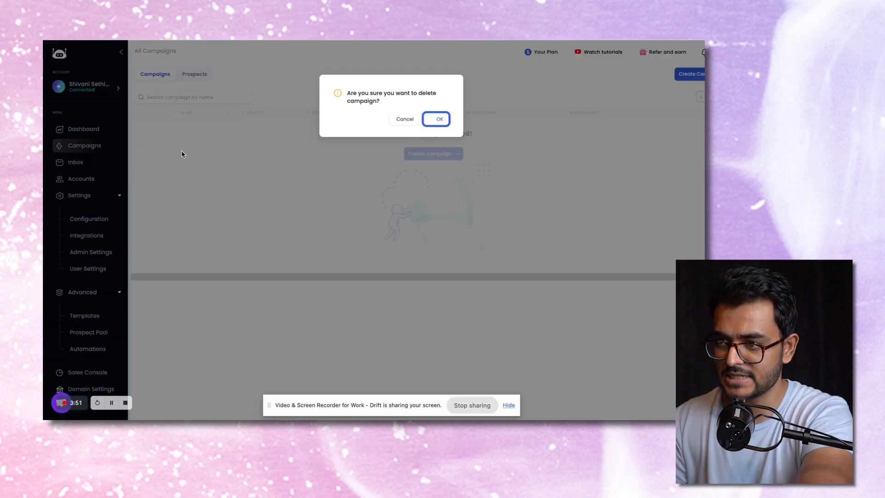
Confirm the campaign deletion and go to the Webhooks integrations list.
click(439, 119)
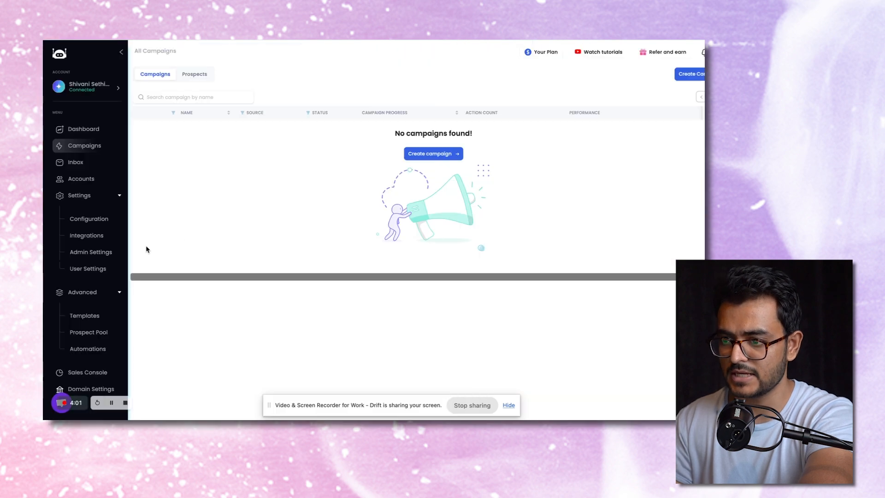
click(87, 235)
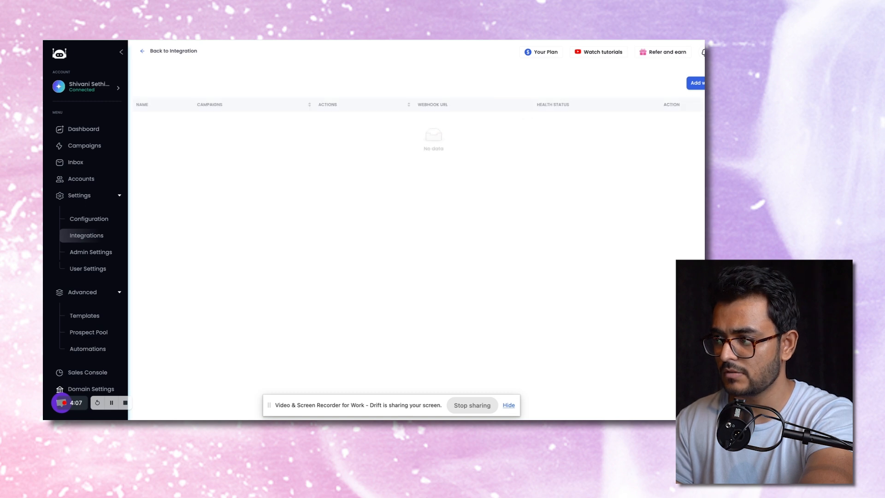
Add a new webhook and name the integration 'High Level'.
click(698, 83)
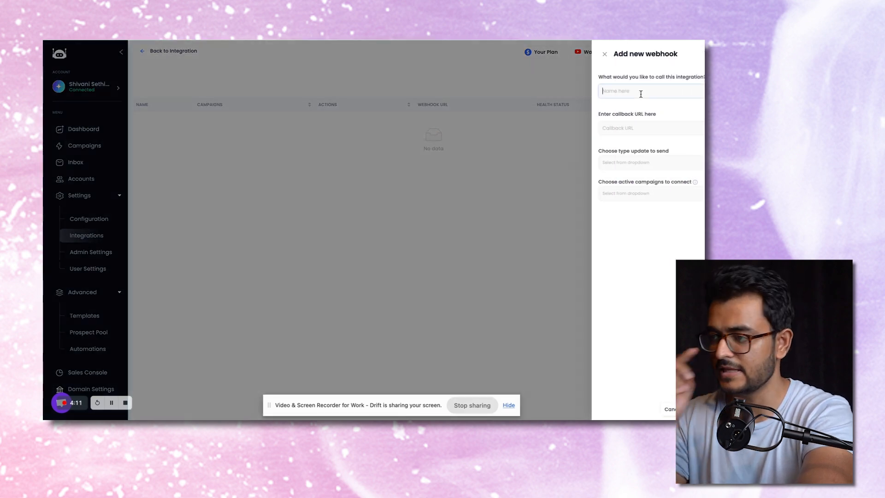
text(High)
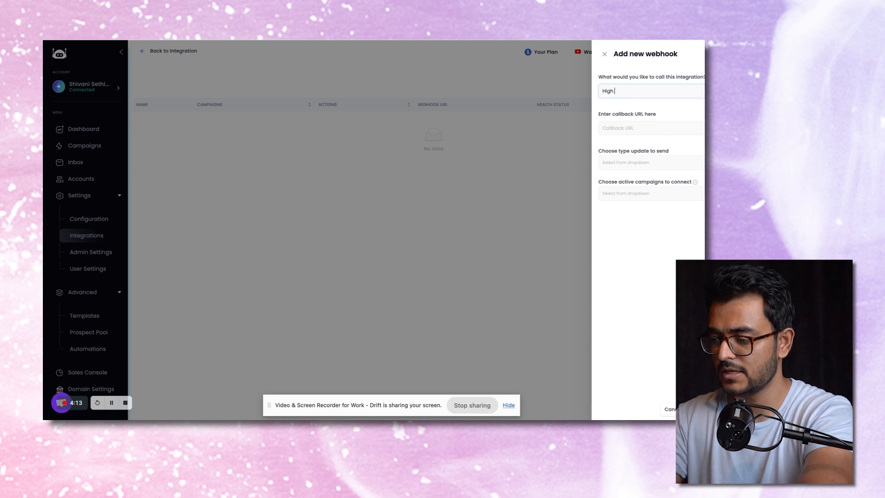
text(Le)
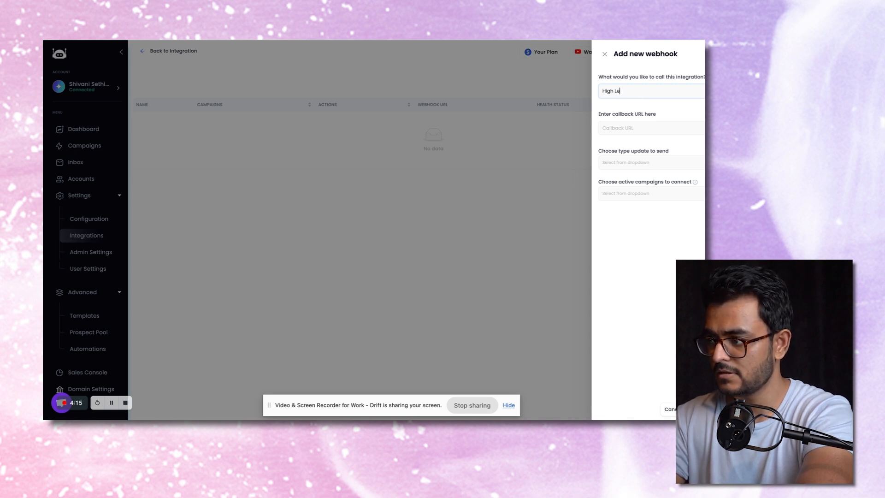
text(vel)
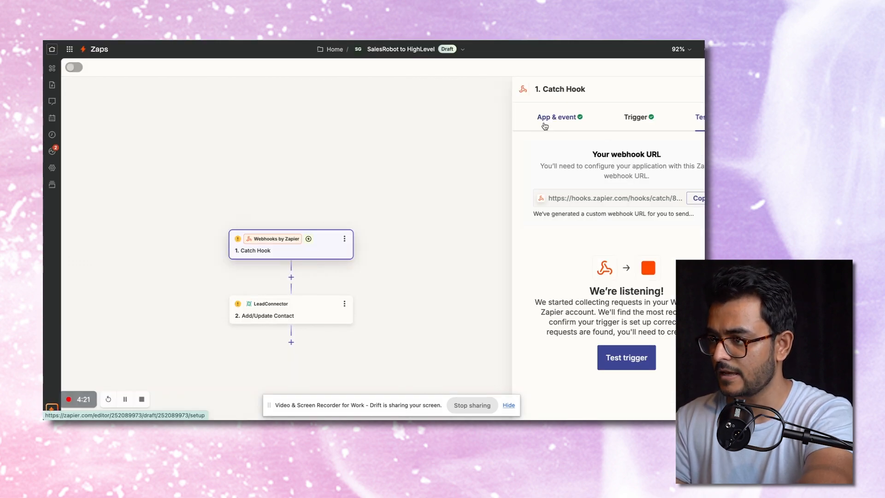
mouse_move(280, 247)
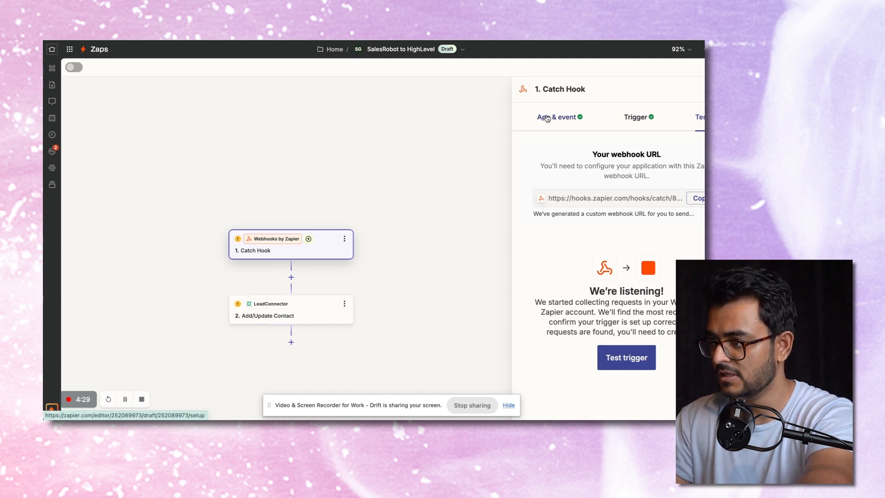
Review the Catch Hook's app and event, then load found request A in the Test step.
click(635, 117)
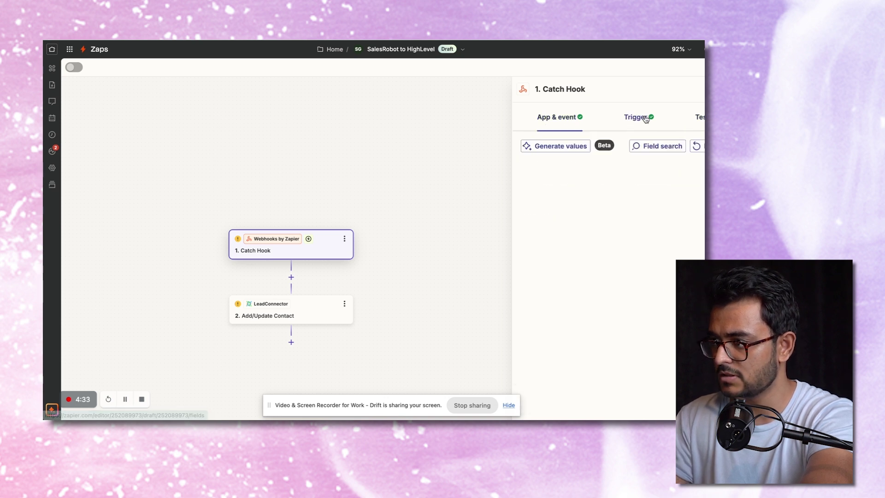
click(700, 117)
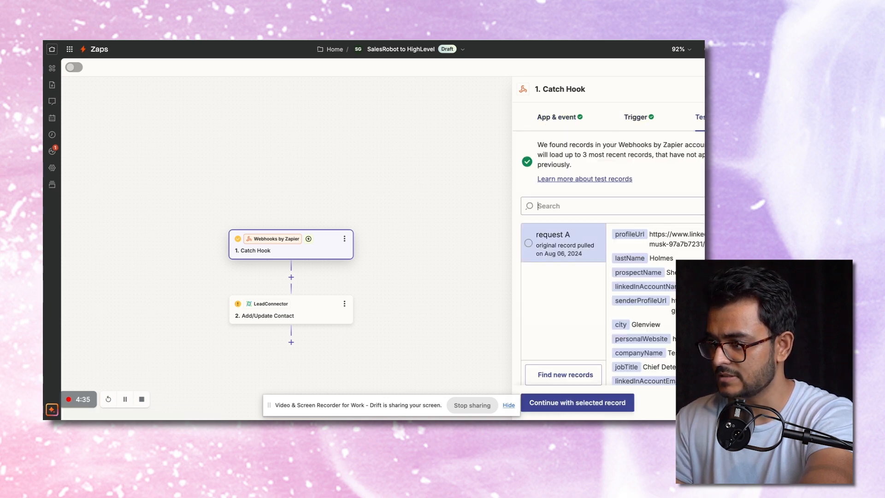
click(699, 198)
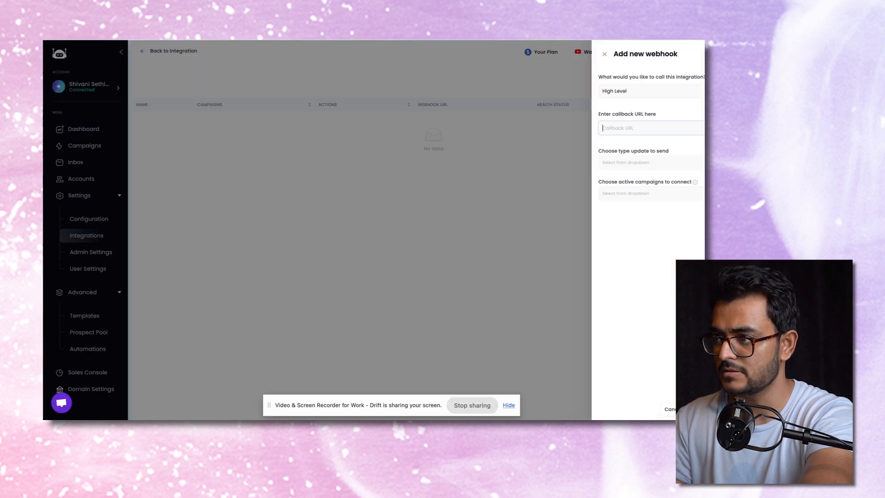
Save the High Level webhook with the Zapier hook URL, contact-replies updates and All campaigns.
text(//hooks.zapier.com/hooks/catch/8241939/)
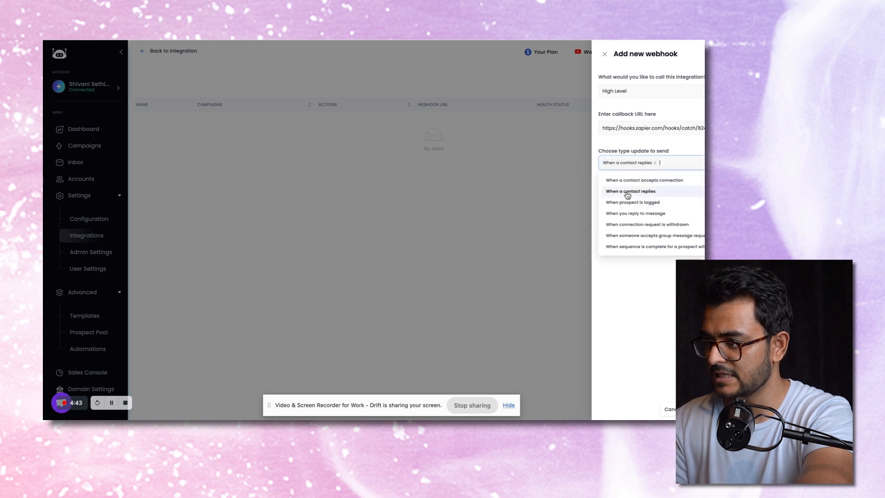
click(630, 191)
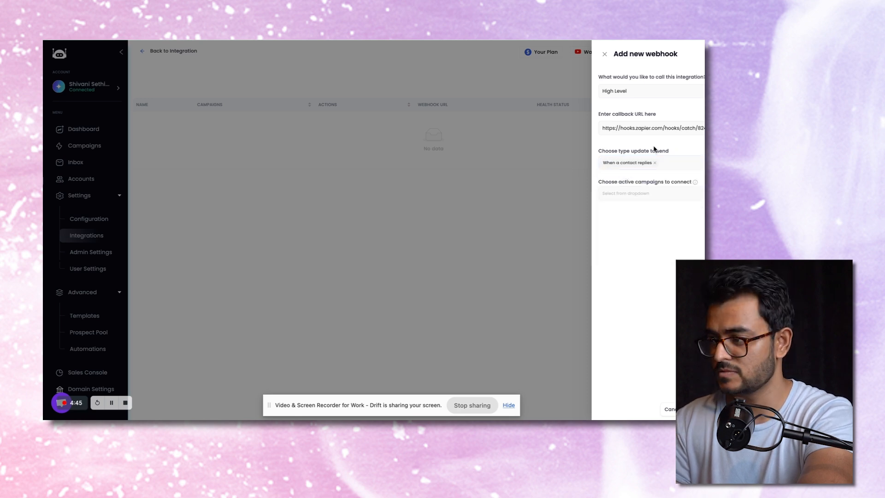
click(649, 192)
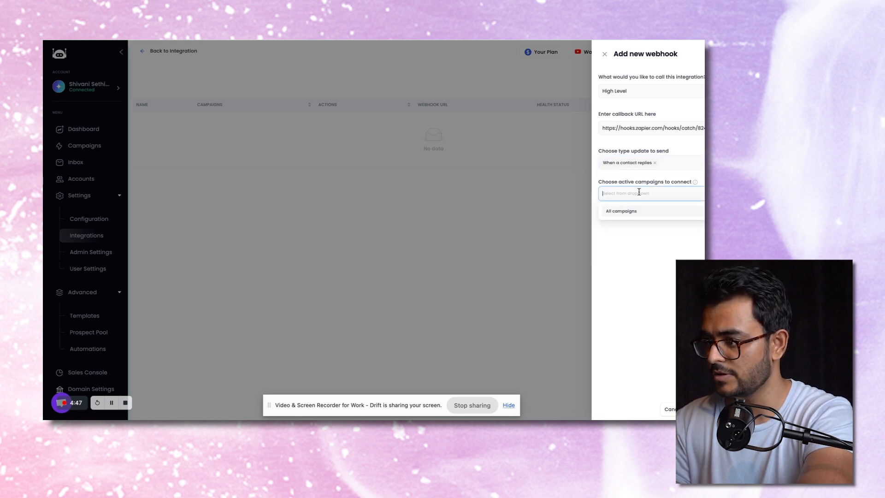
click(620, 210)
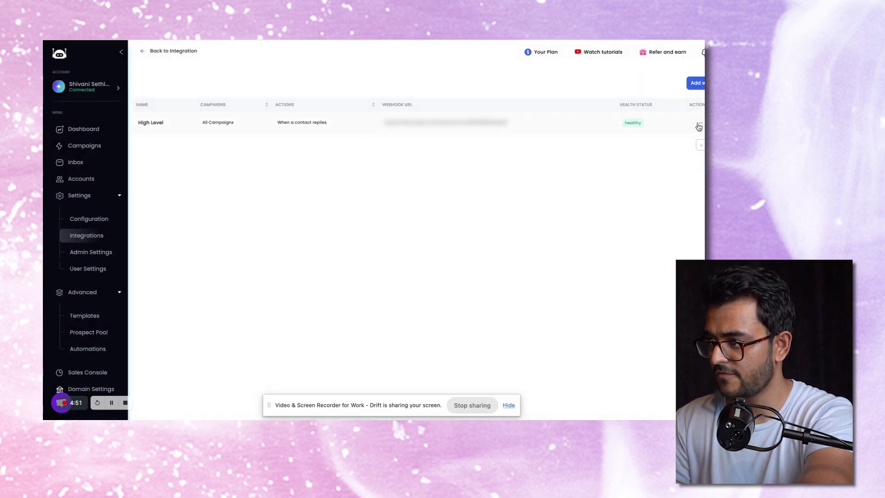
click(698, 127)
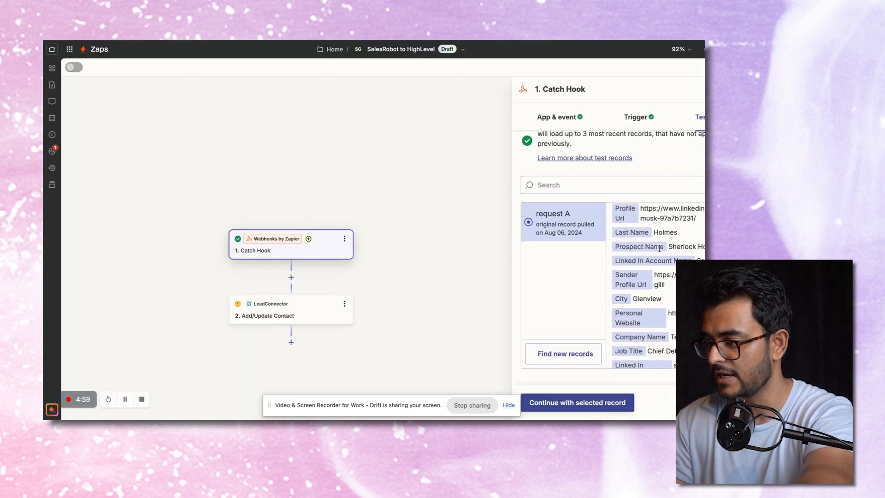
scroll(up, 3)
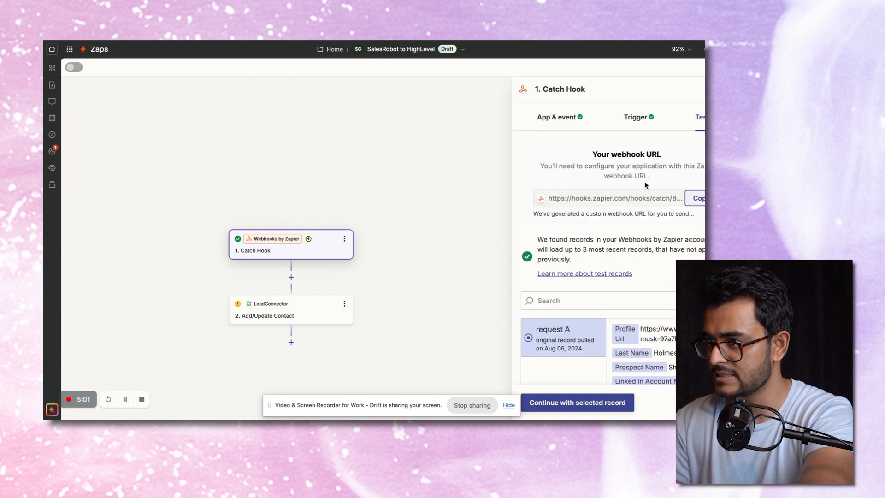
scroll(down, 3)
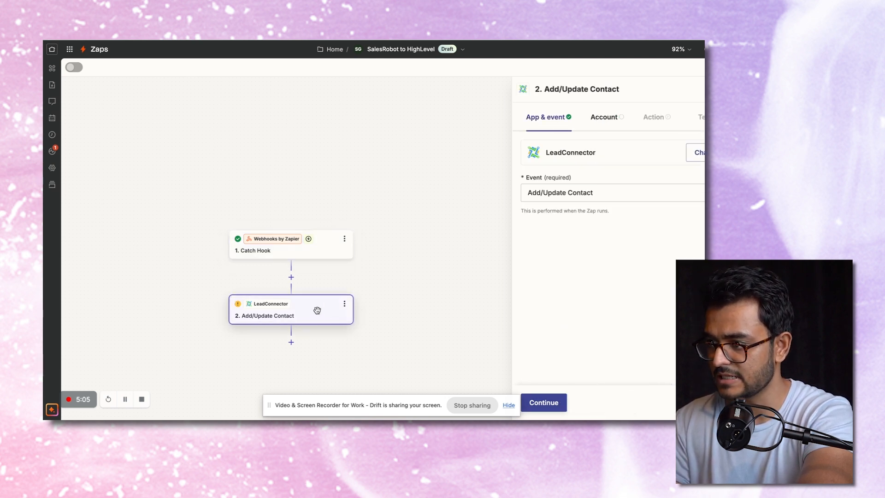
Keep Add/Update Contact as the event and choose a LeadConnector account to connect.
click(611, 193)
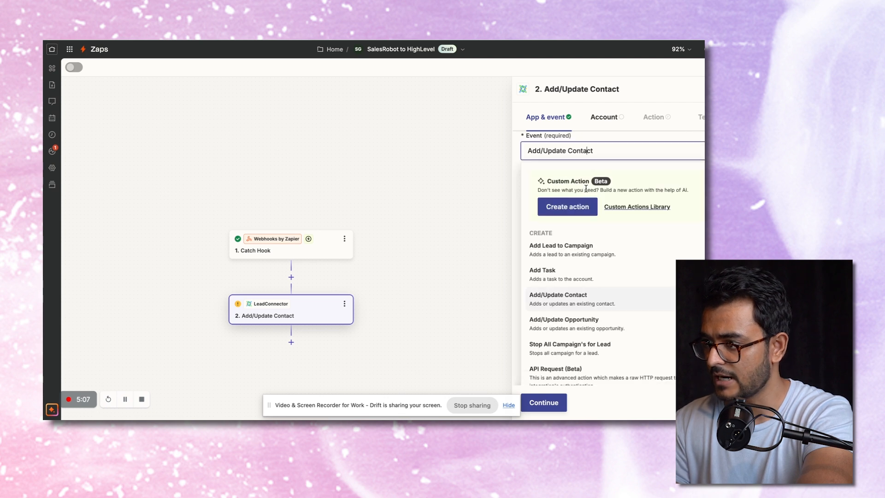
click(556, 298)
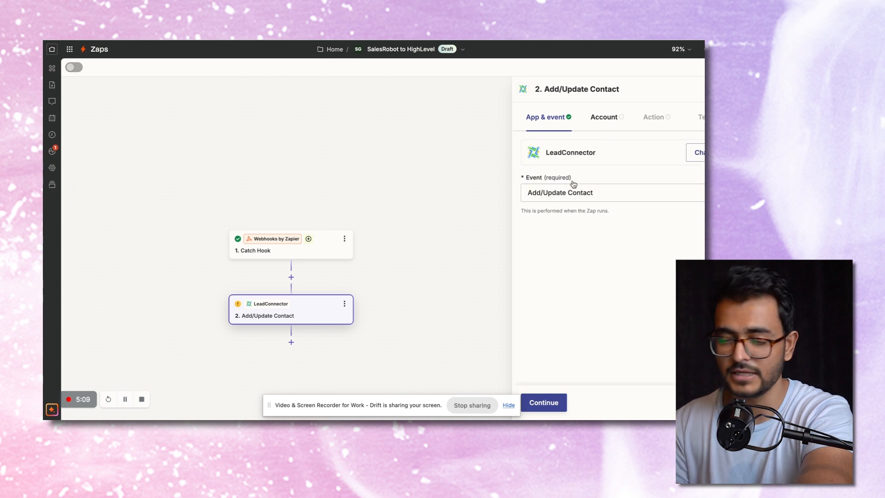
click(603, 117)
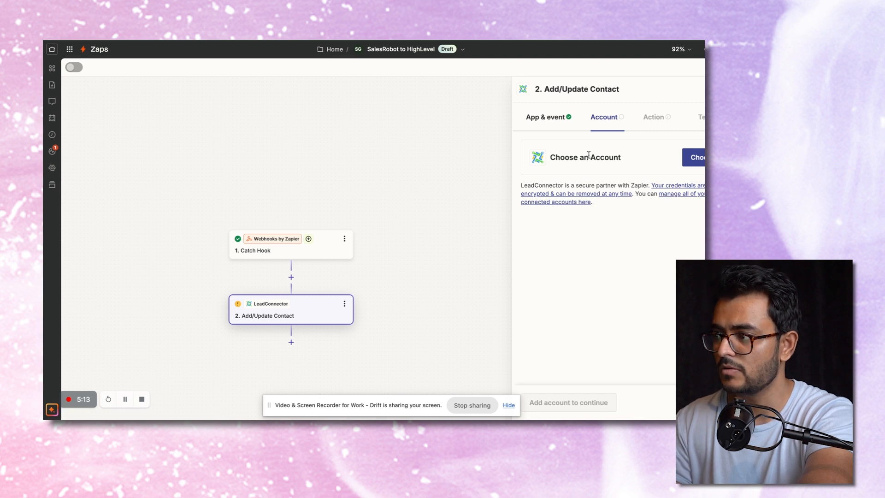
click(699, 157)
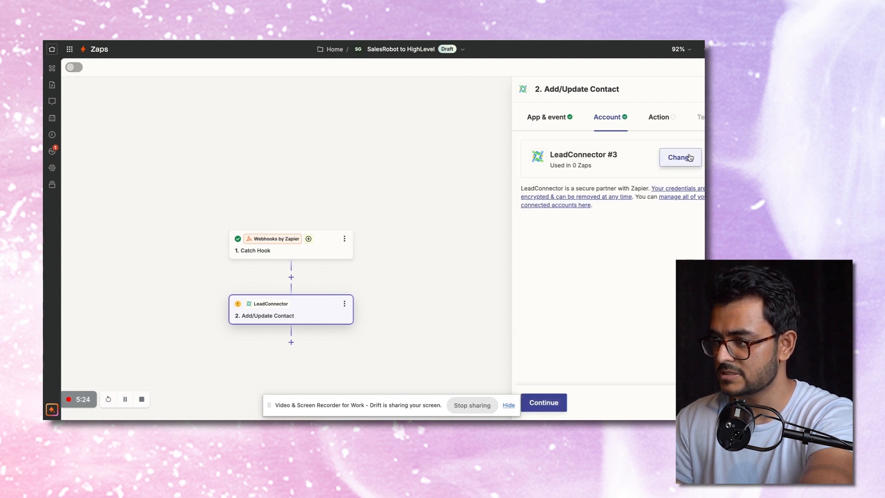
click(680, 157)
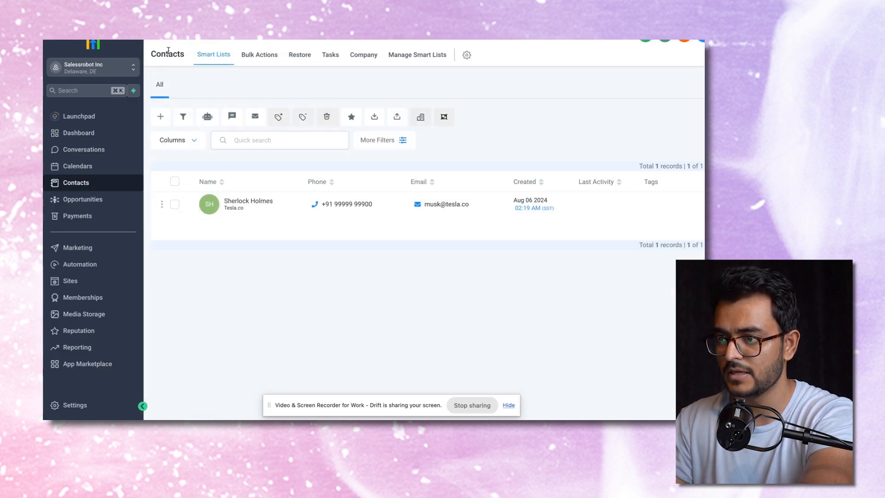
mouse_move(74, 406)
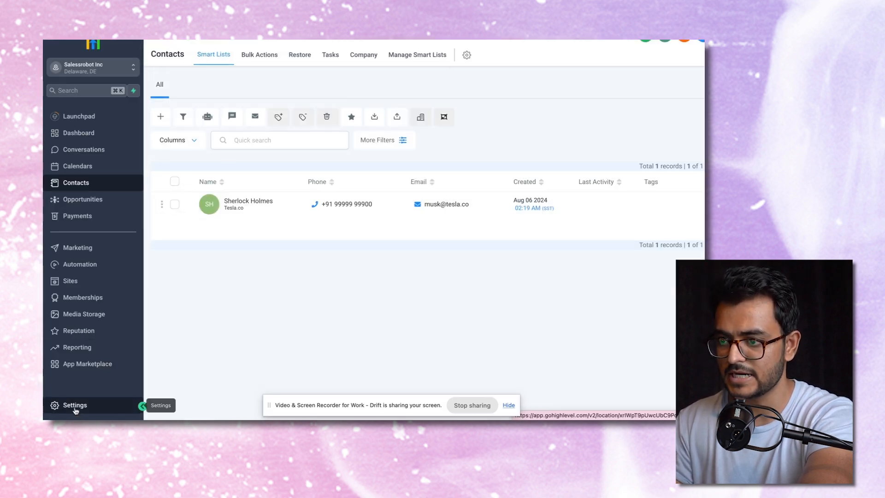
Reveal the Business Profile API key in GoHighLevel and authorize Zapier's LeadConnector with it.
click(74, 406)
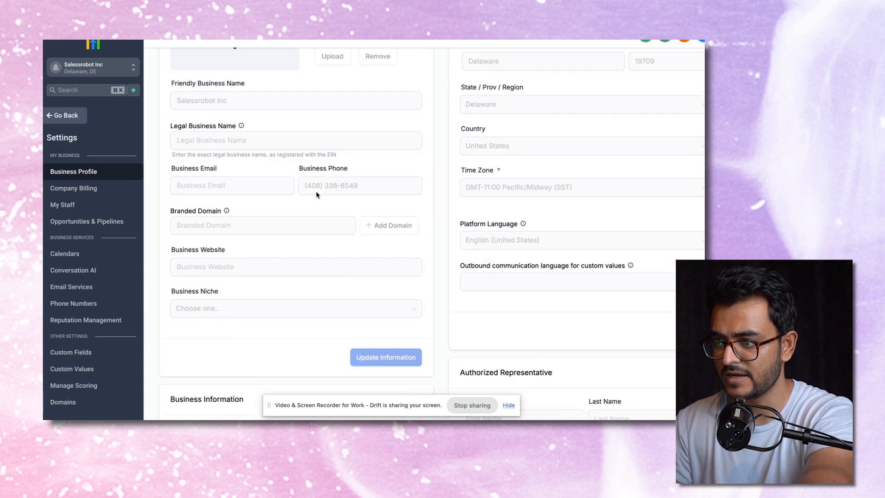
scroll(down, 3)
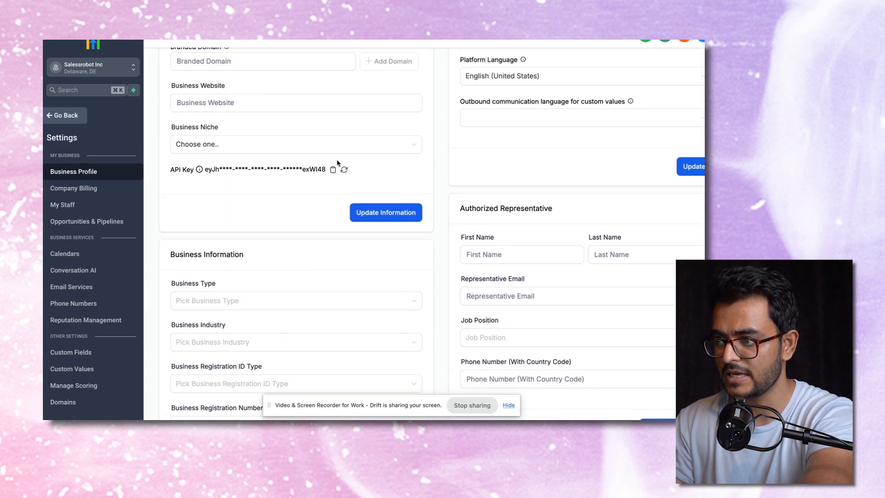
mouse_move(332, 227)
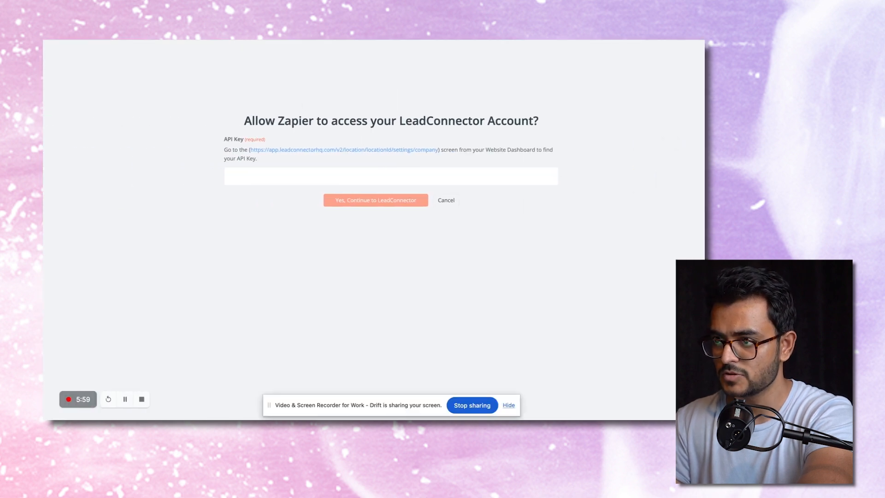
click(375, 200)
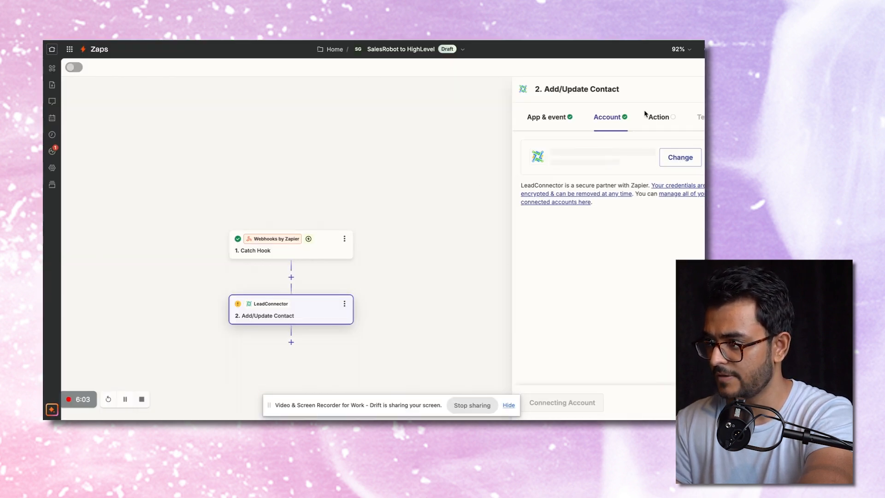
Map the webhook's First Name and Phone Number into the contact action's fields.
click(659, 117)
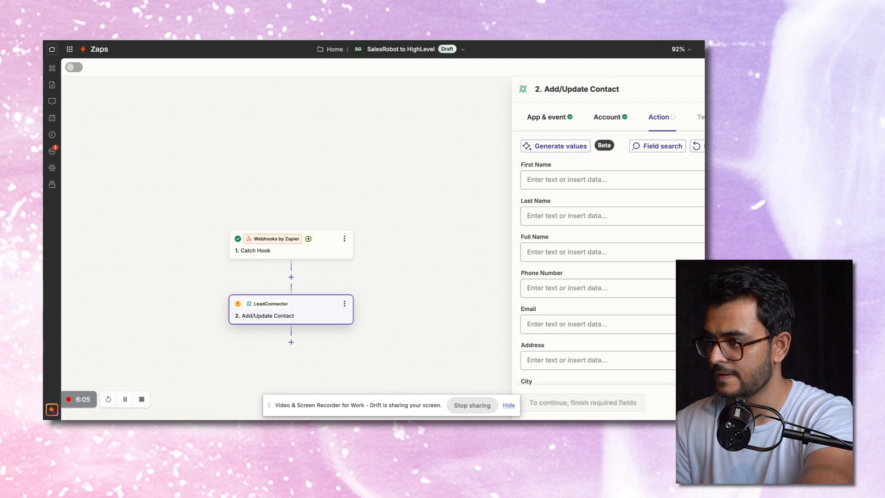
scroll(down, 3)
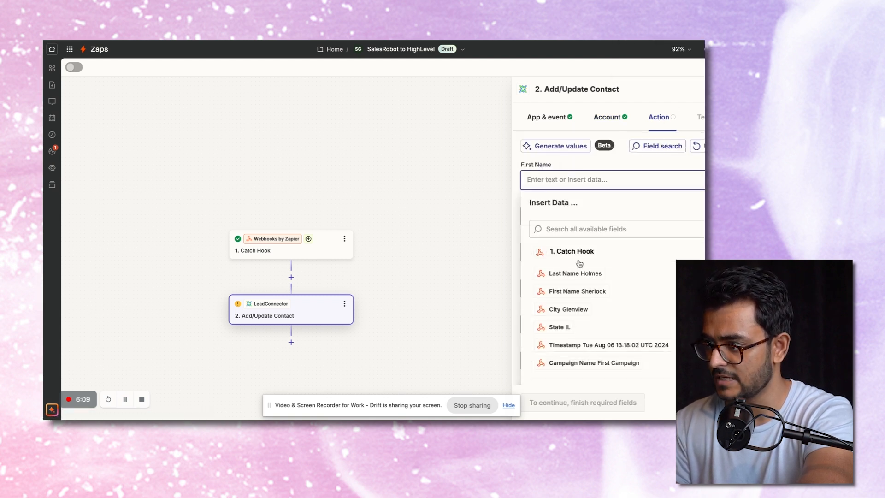
click(577, 291)
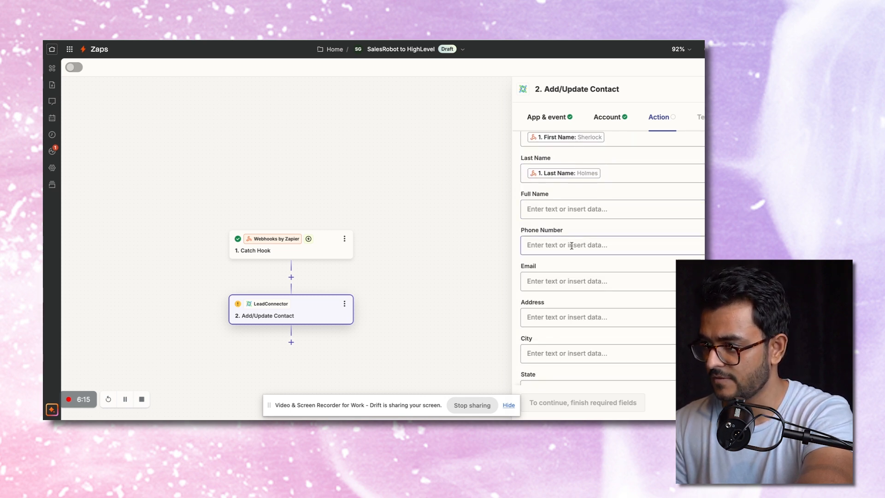
click(611, 245)
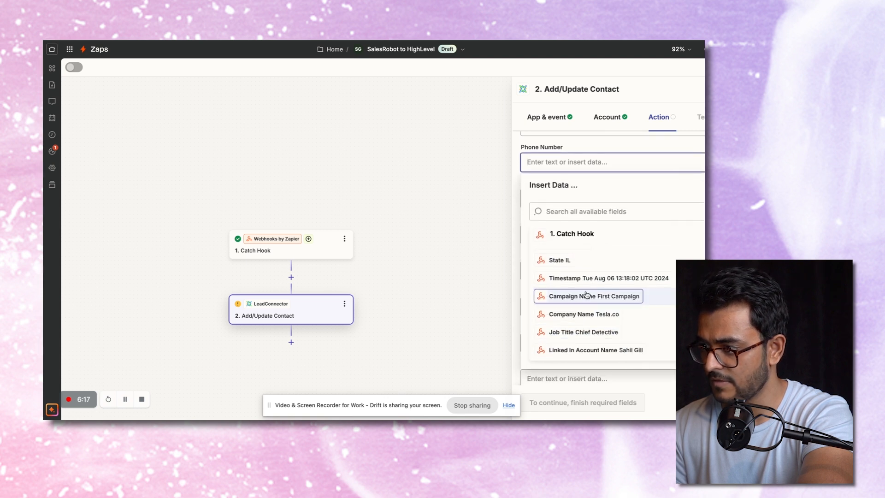
click(587, 323)
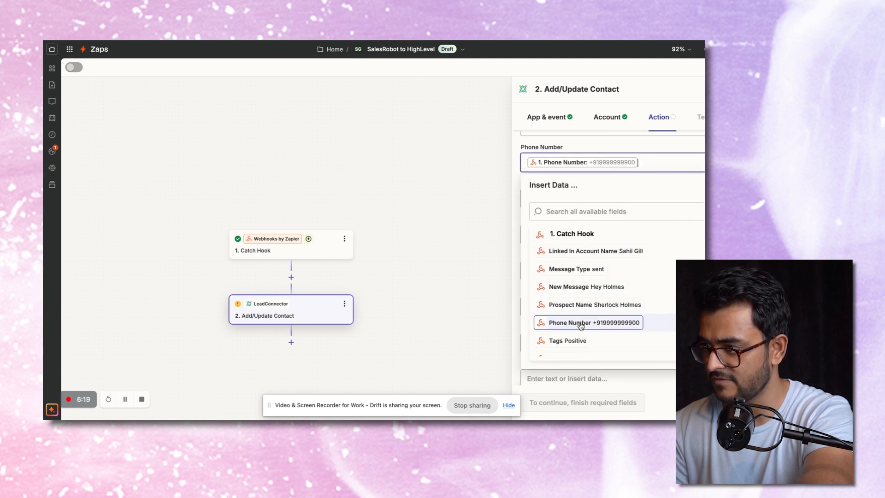
click(579, 323)
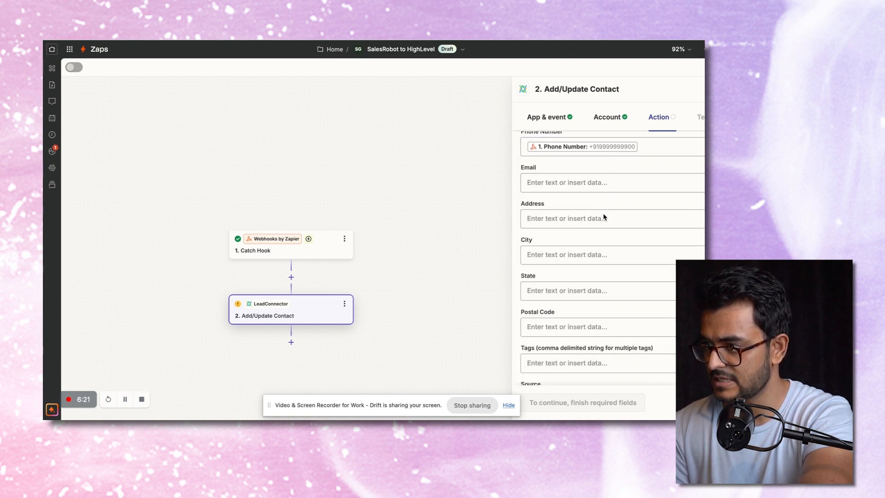
Map the webhook's Email Id into Email and City into the City field.
click(611, 182)
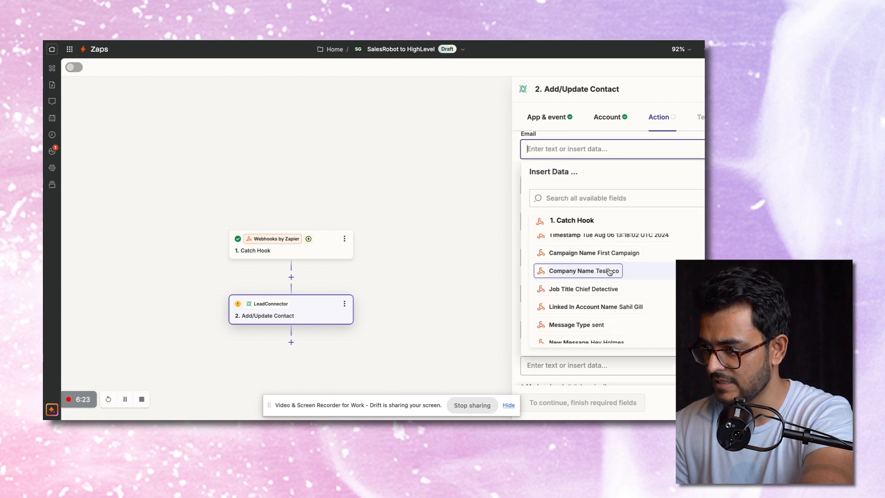
scroll(down, 3)
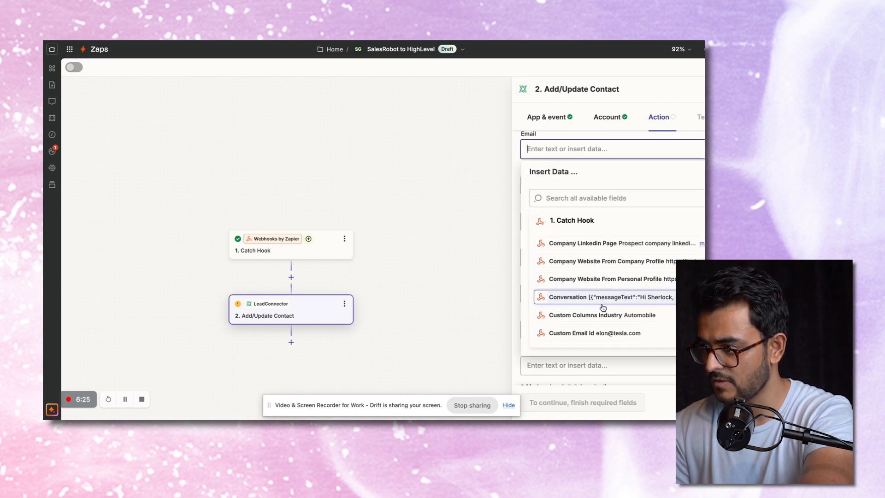
scroll(down, 3)
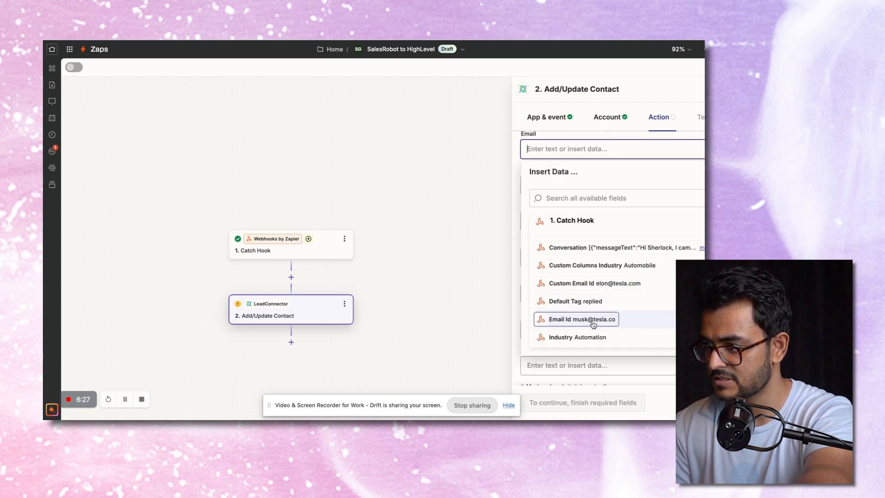
click(585, 319)
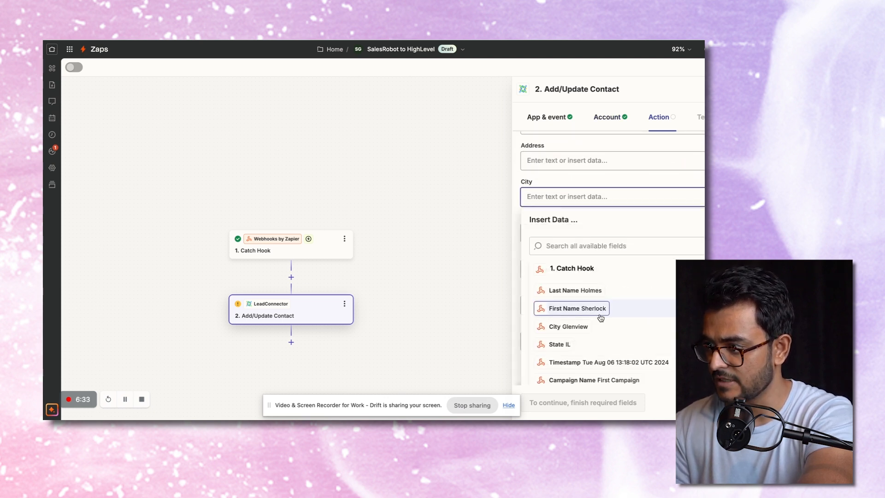
click(569, 327)
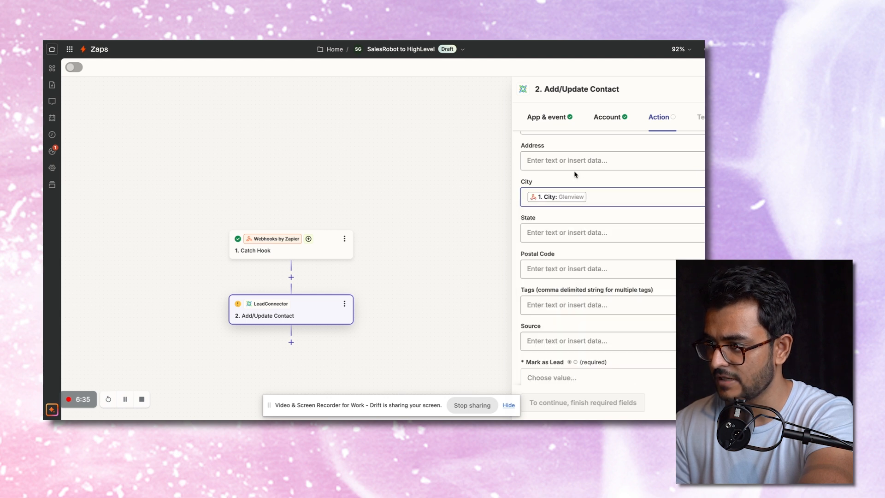
click(611, 232)
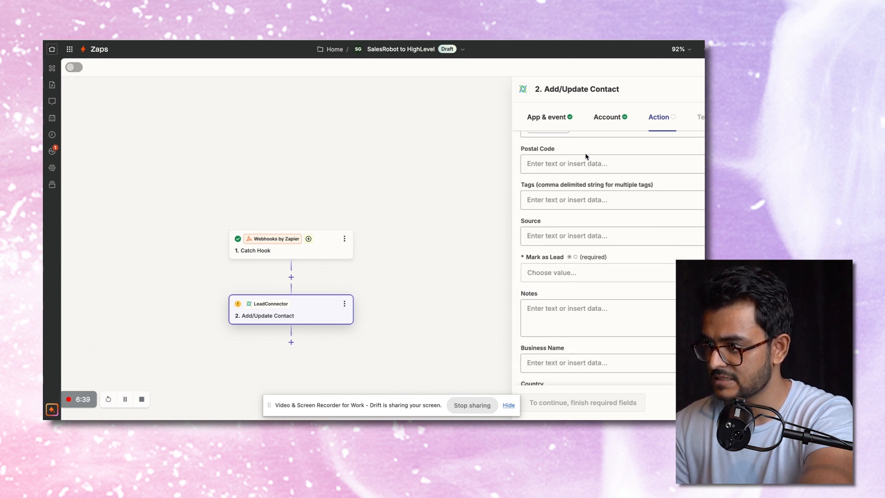
Set Source to SalesRobot and review Mark as Lead and the remaining optional fields.
text(Dsl)
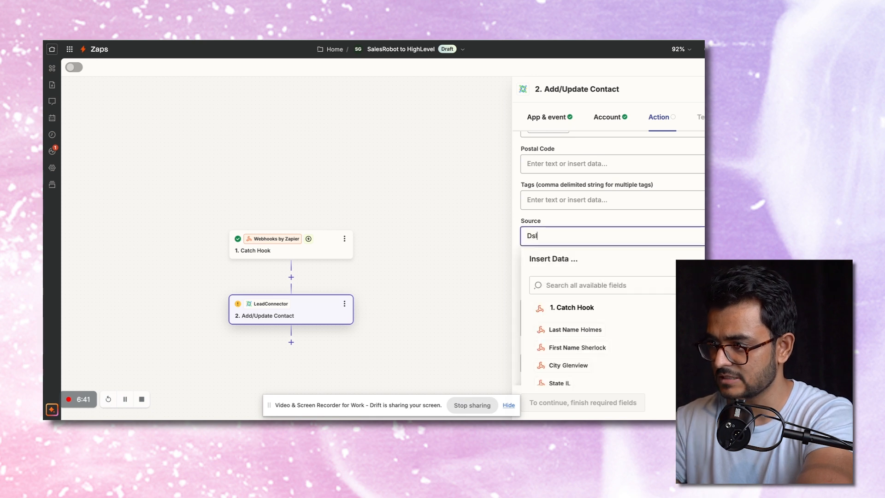
key(BackSpace)
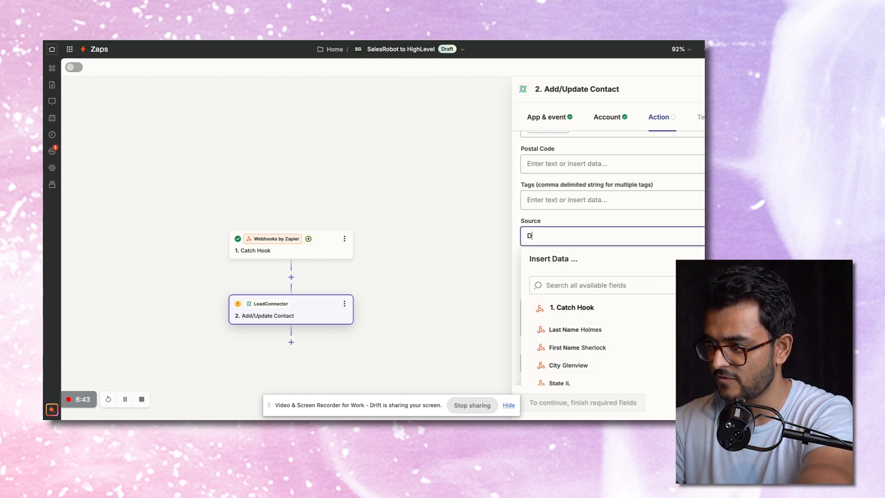
text(Sales)
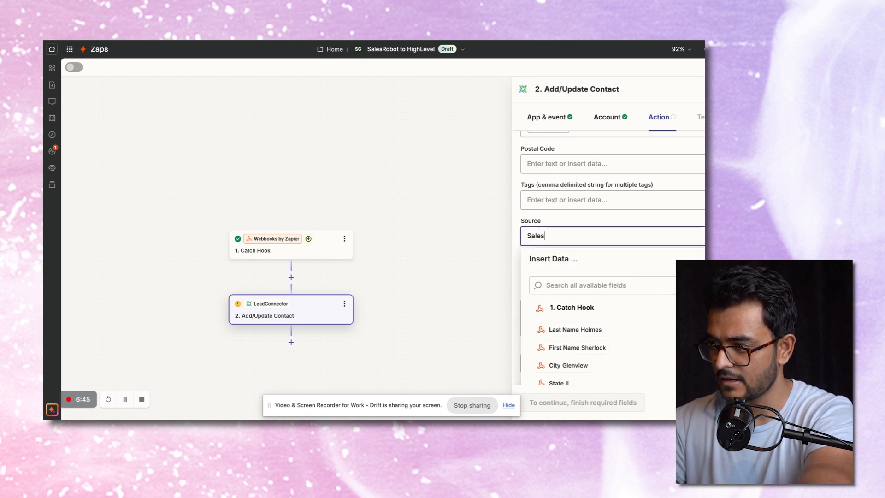
text(Robot)
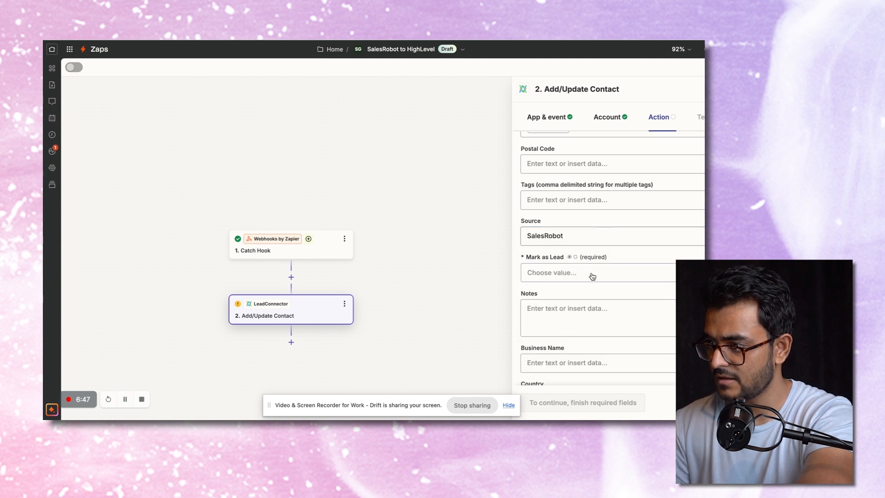
click(598, 273)
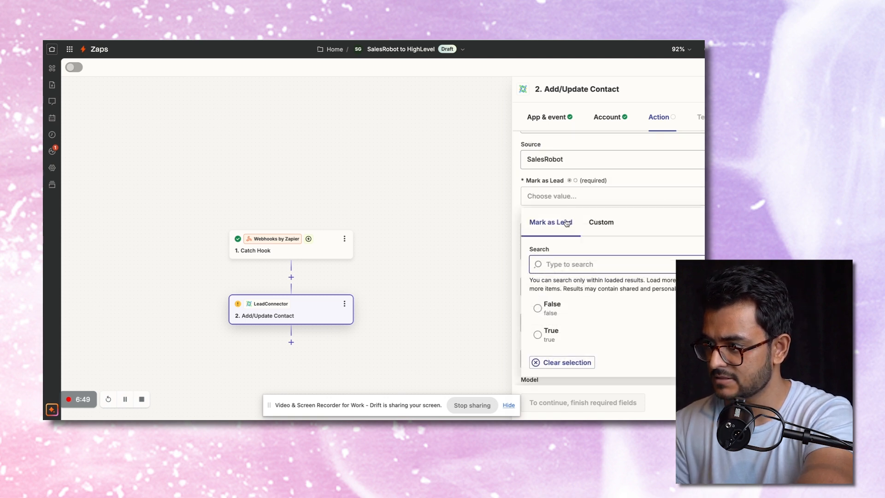
scroll(down, 3)
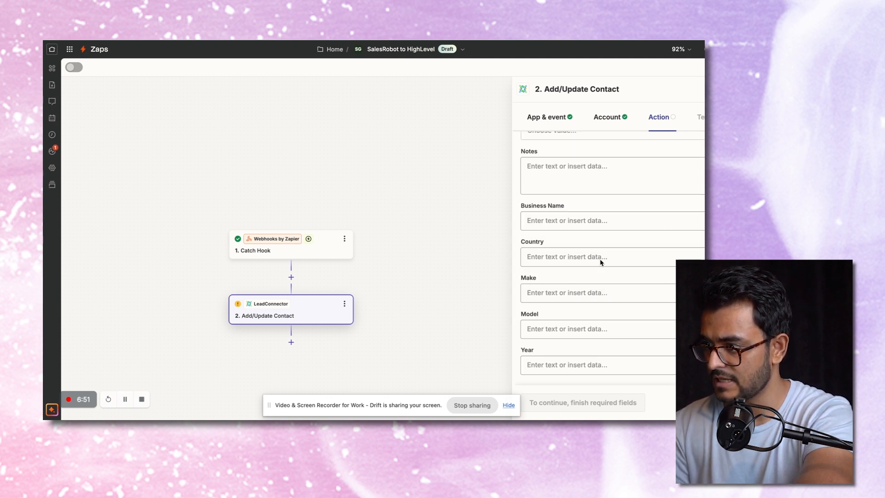
mouse_move(540, 283)
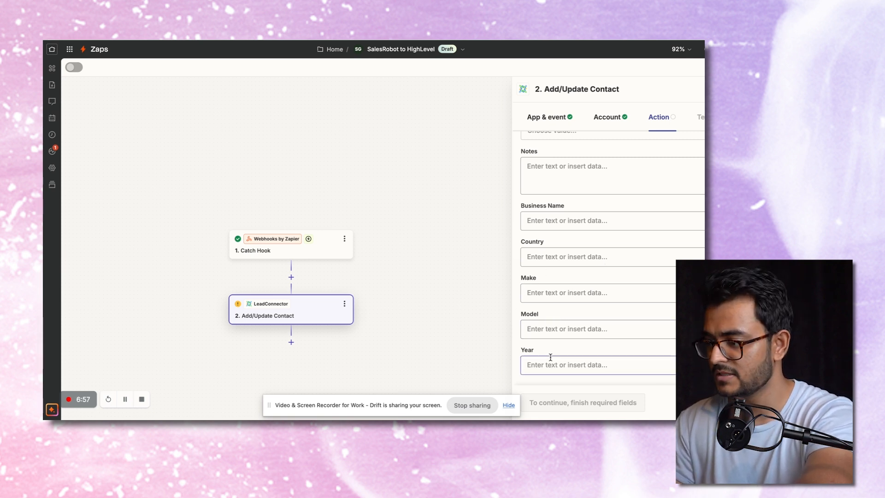
scroll(up, 3)
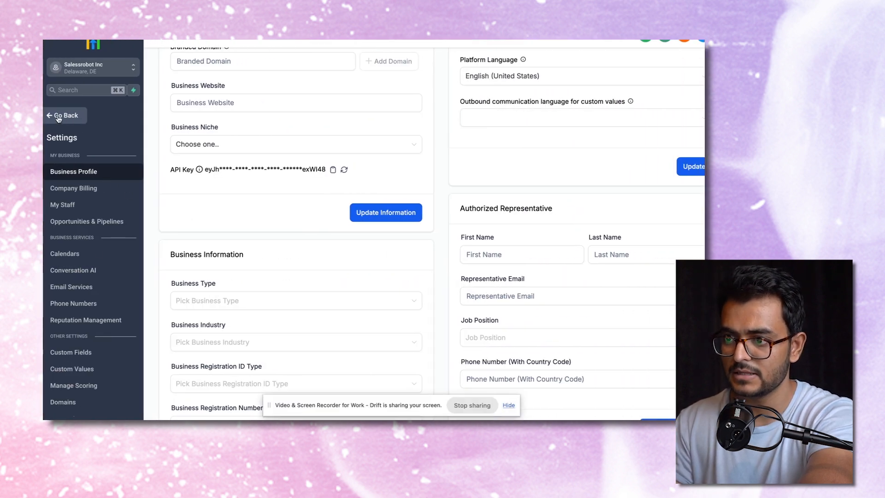
Return from Settings and review the Sherlock Holmes contact's details in GoHighLevel.
click(67, 115)
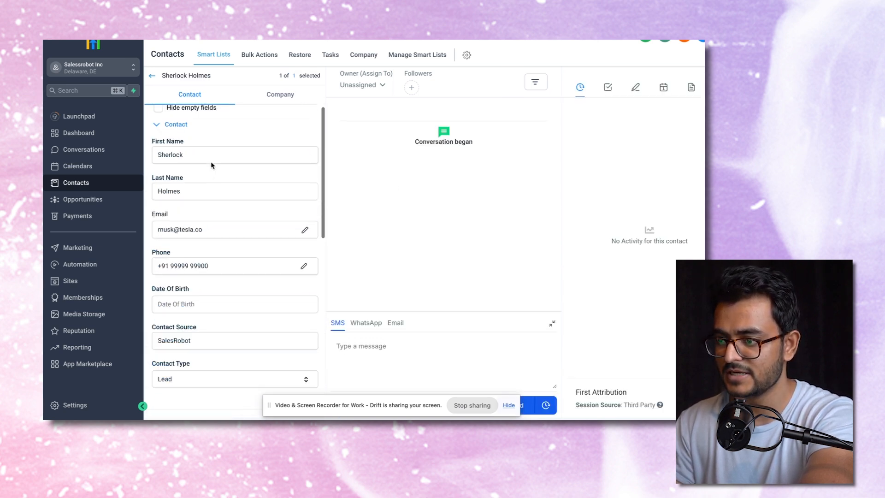
scroll(down, 3)
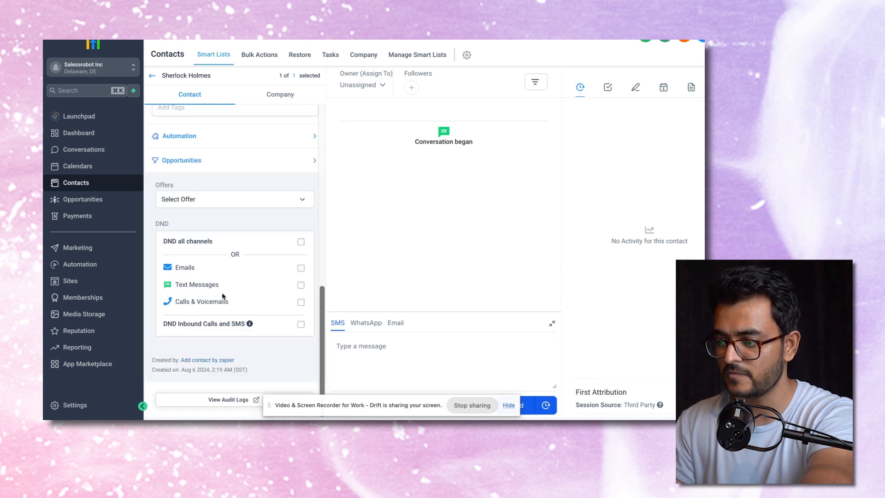
scroll(up, 3)
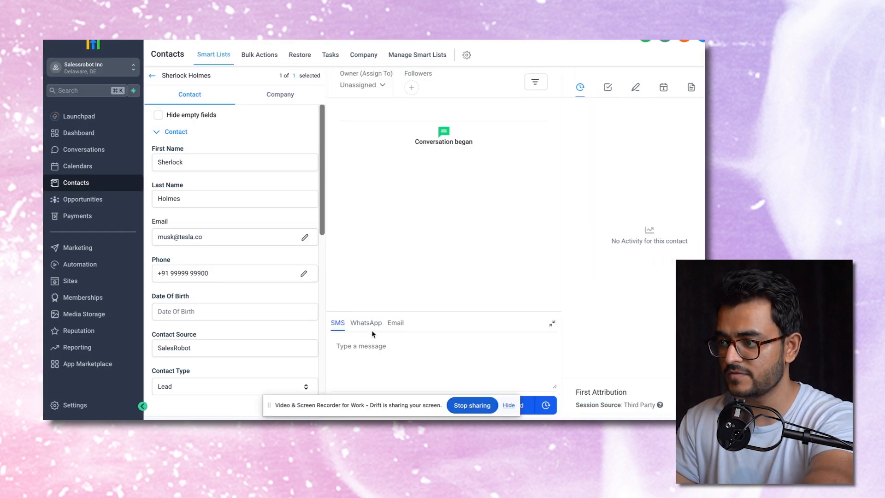
click(366, 322)
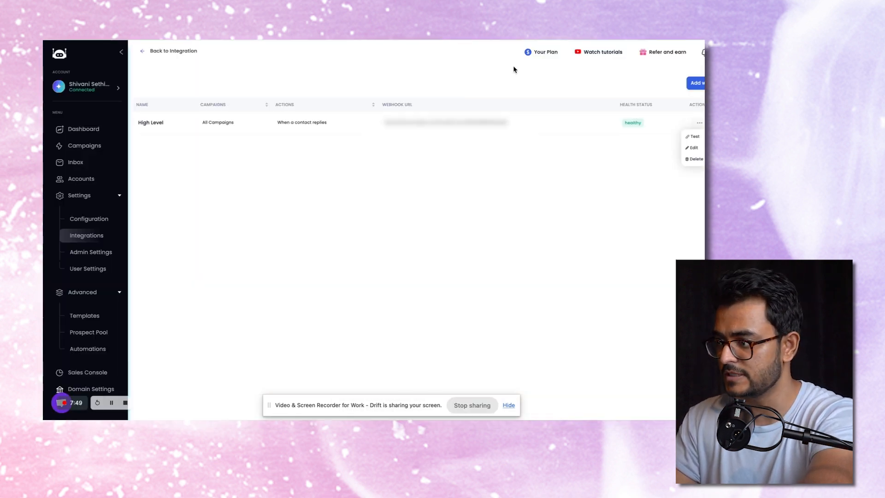
Edit the High Level webhook to send on contact-accepts-connection instead of contact-replies.
click(692, 148)
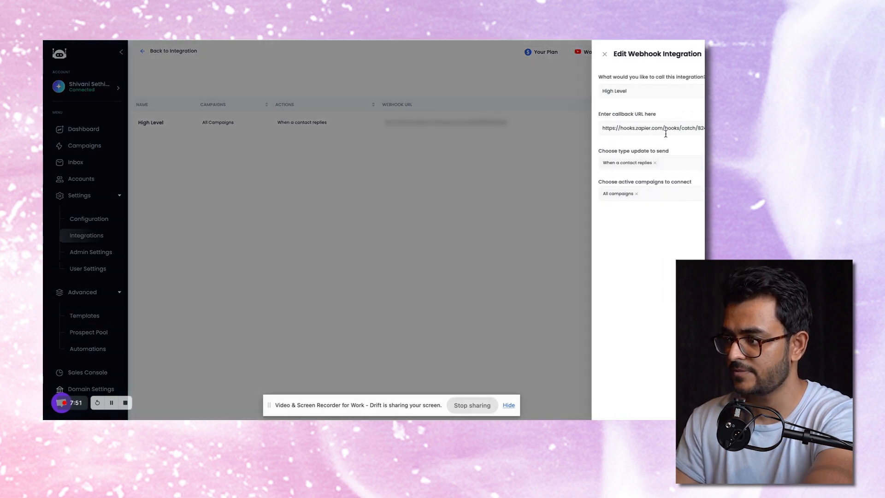
click(644, 162)
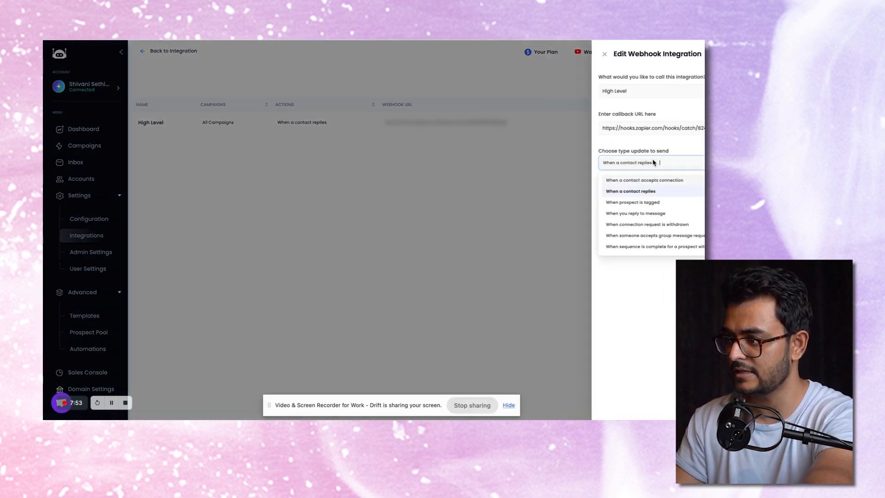
click(644, 179)
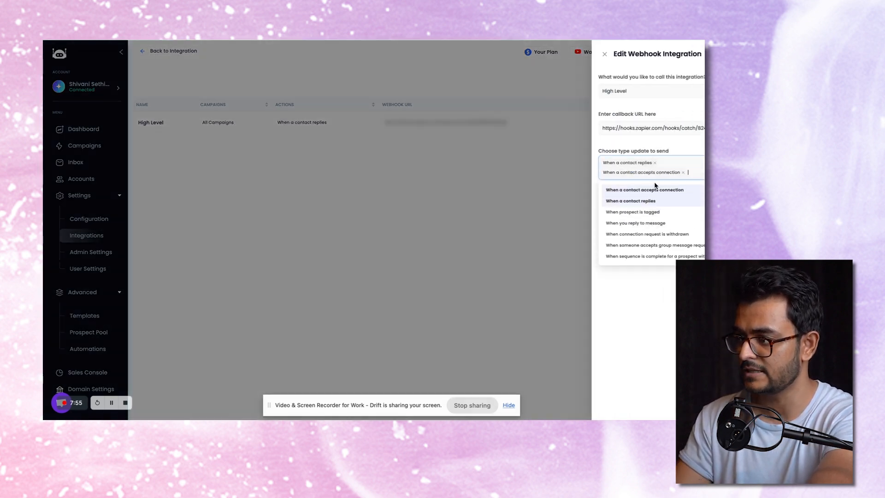
click(654, 162)
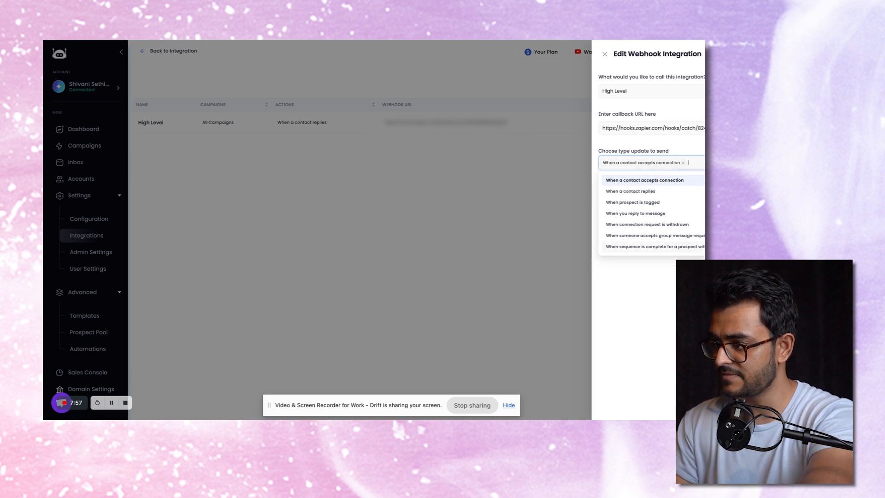